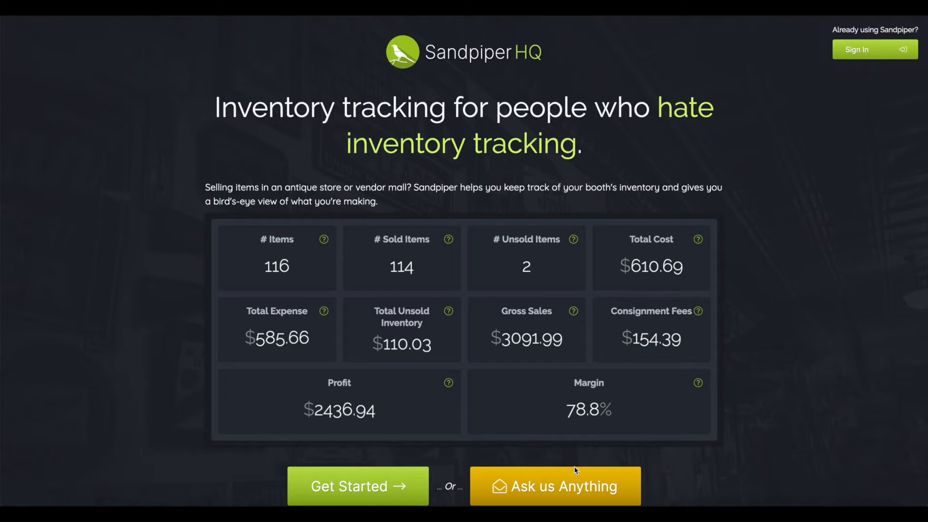
Scroll through the landing page and start sign-up via the green Get Started button
{"action": "scroll", "scroll_direction": "down", "scroll_amount": 3}
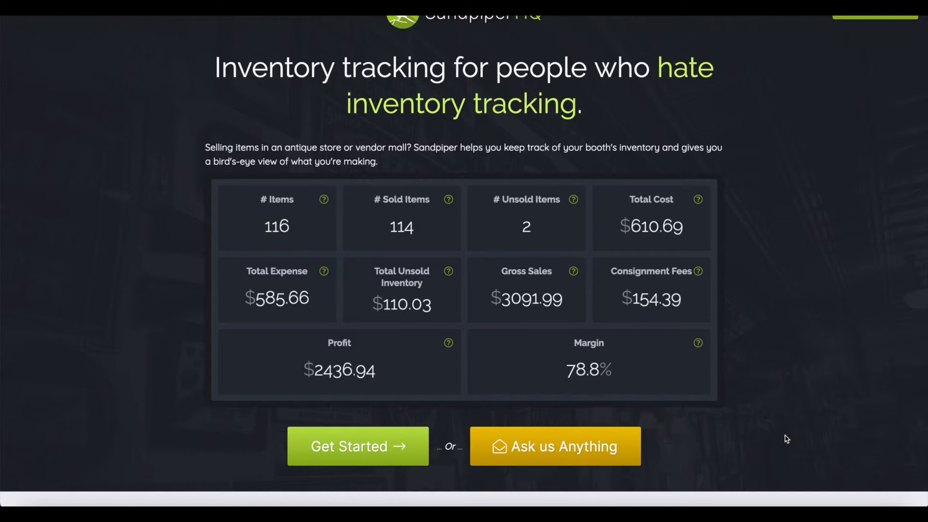
{"action": "scroll", "scroll_direction": "down", "scroll_amount": 3}
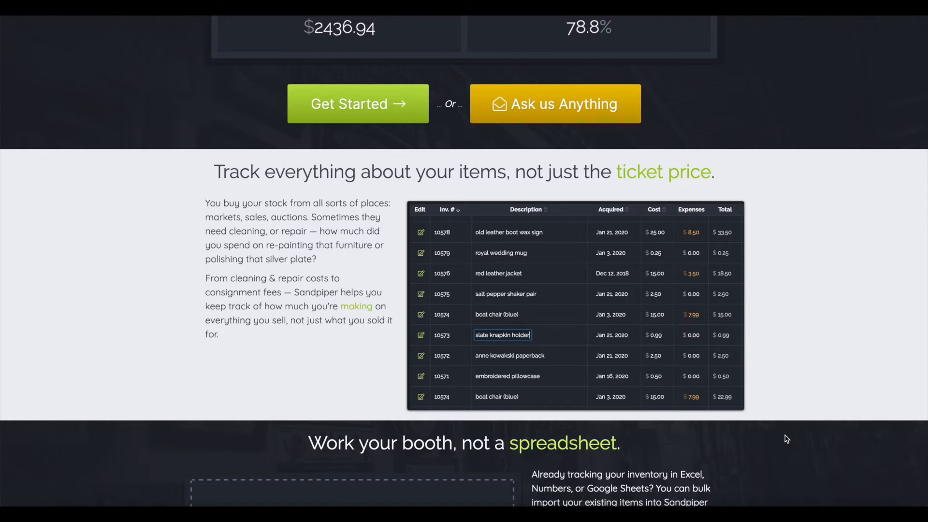
{"action": "scroll", "scroll_direction": "down", "scroll_amount": 3}
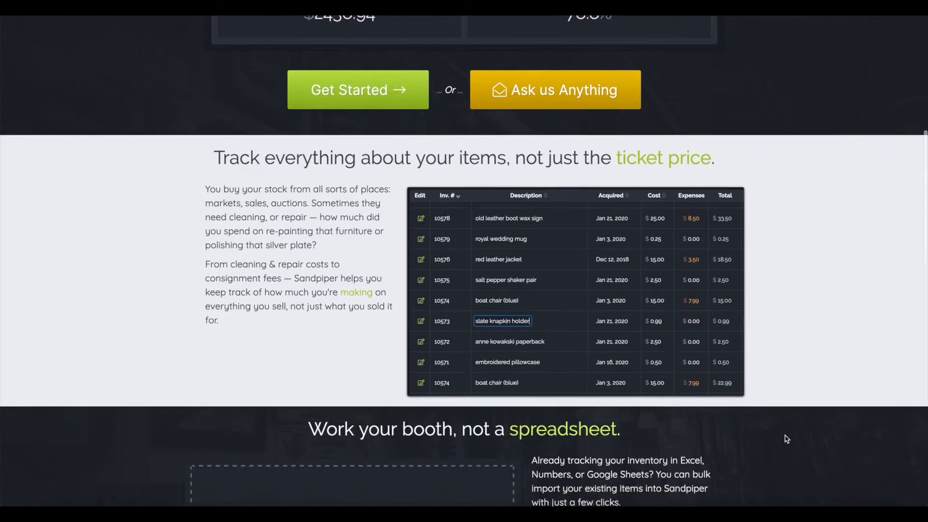
{"action": "scroll", "scroll_direction": "down", "scroll_amount": 3}
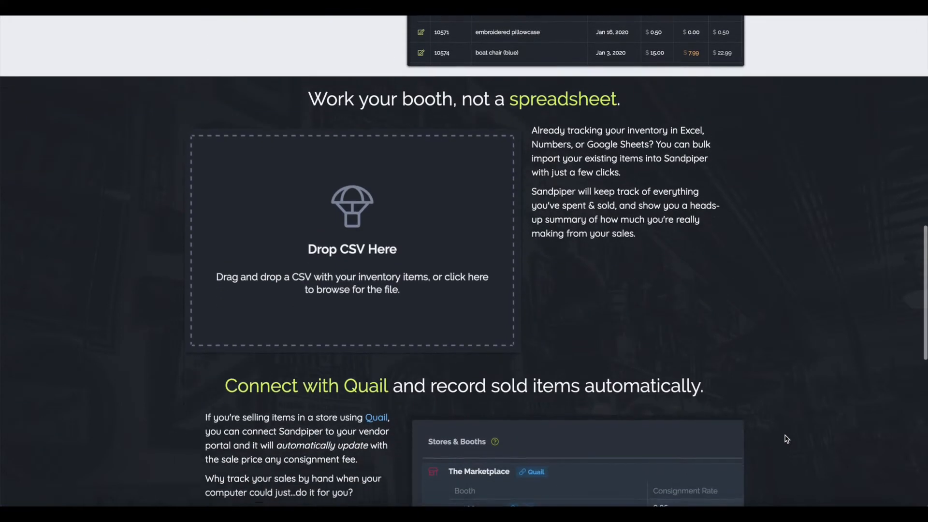
{"action": "scroll", "scroll_direction": "down", "scroll_amount": 3}
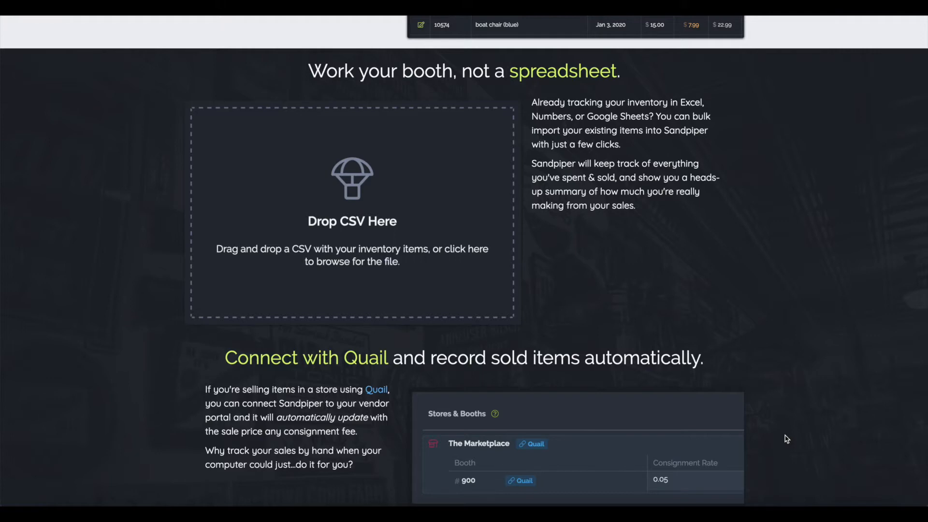
{"action": "scroll", "scroll_direction": "down", "scroll_amount": 3}
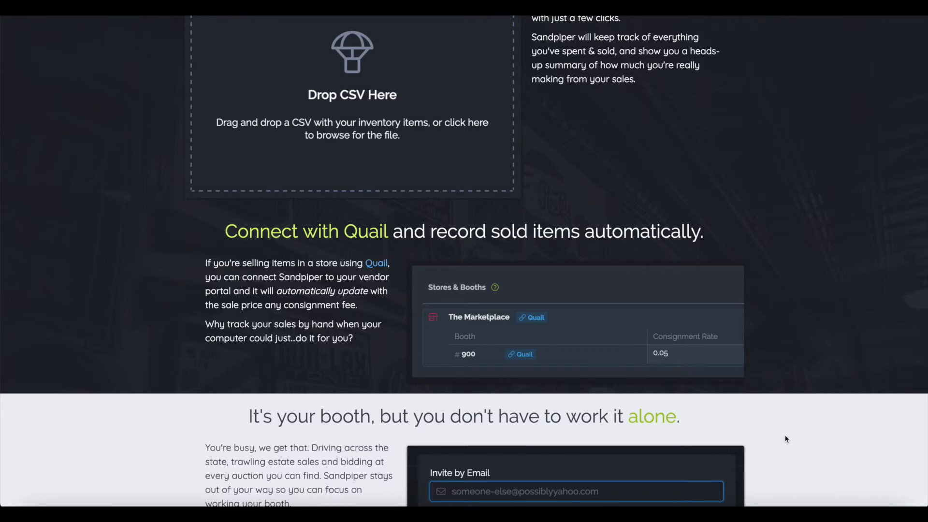
{"action": "scroll", "scroll_direction": "down", "scroll_amount": 3}
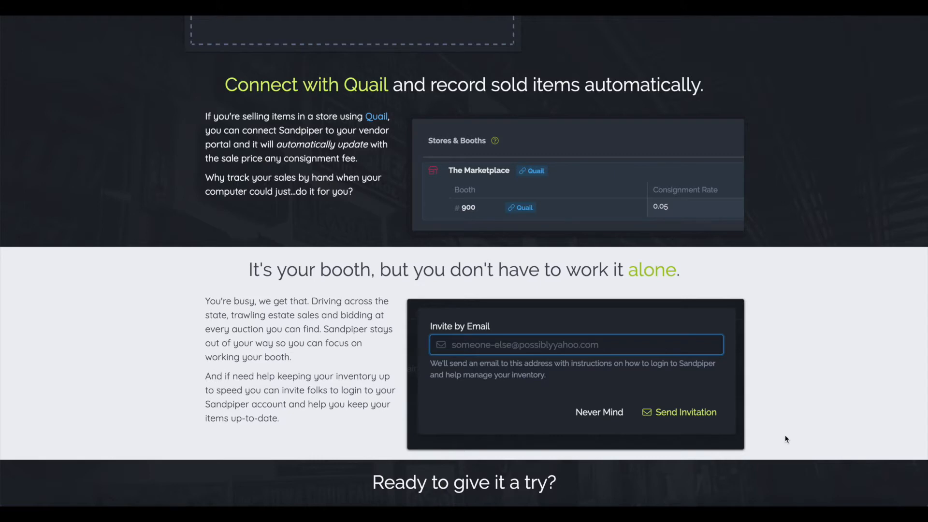
{"action": "scroll", "scroll_direction": "down", "scroll_amount": 3}
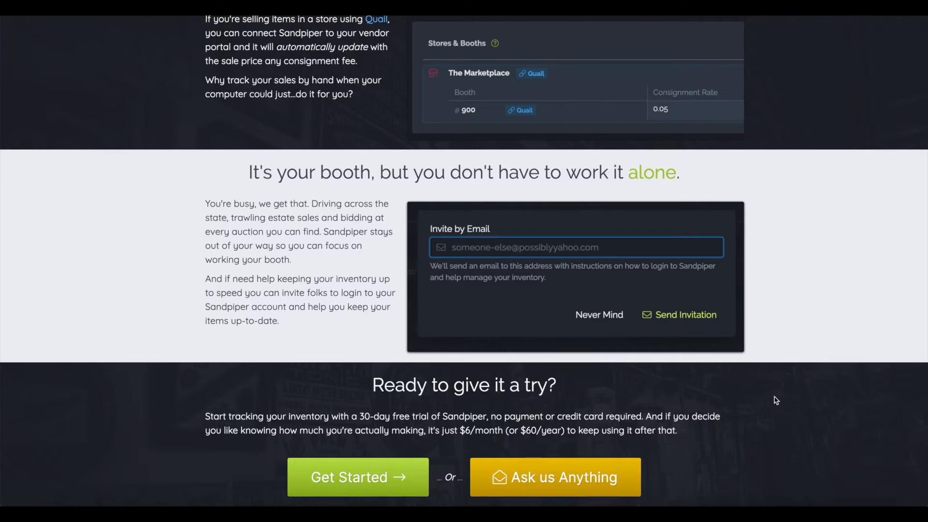
{"action": "scroll", "scroll_direction": "down", "scroll_amount": 3}
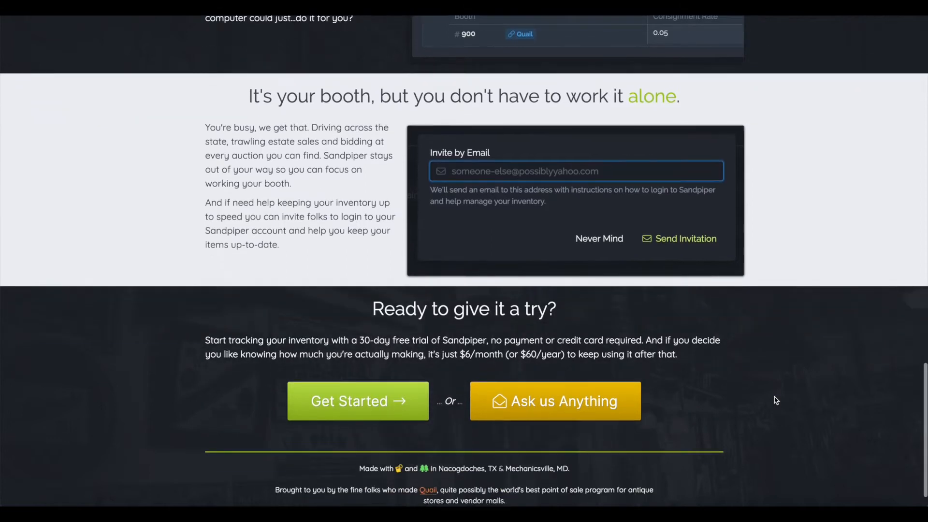
{"action": "scroll", "scroll_direction": "down", "scroll_amount": 3}
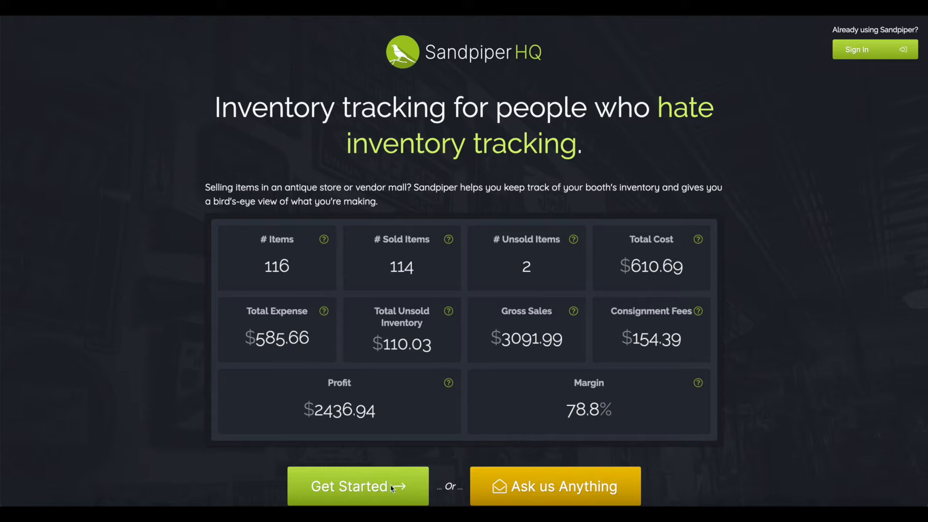
{"action": "scroll", "scroll_direction": "down", "scroll_amount": 3}
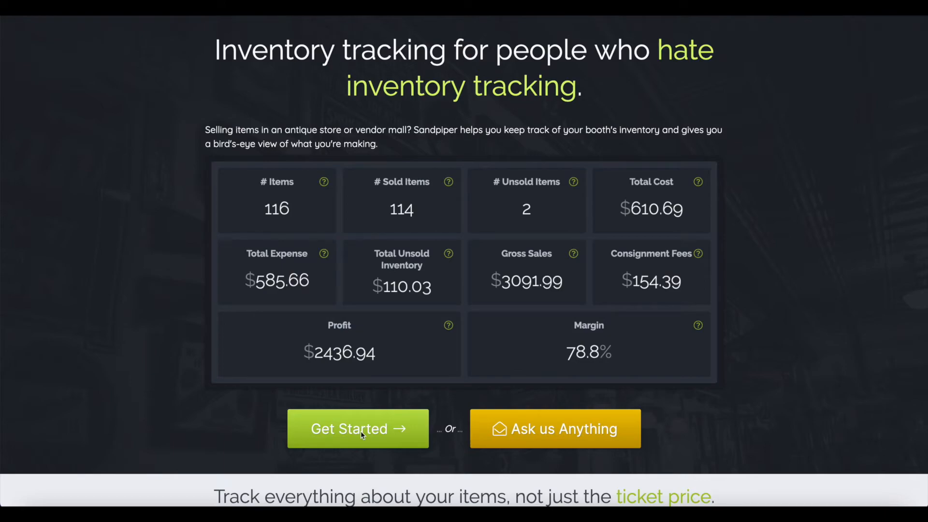
{"action": "left_click", "coordinate": [358, 428]}
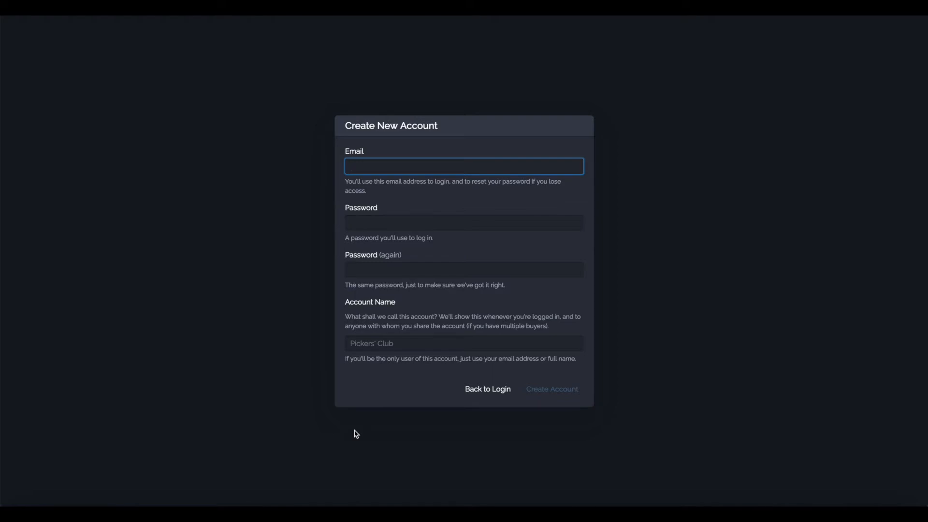
Enter the new account's email address in the Email field
{"action": "left_click", "coordinate": [463, 166]}
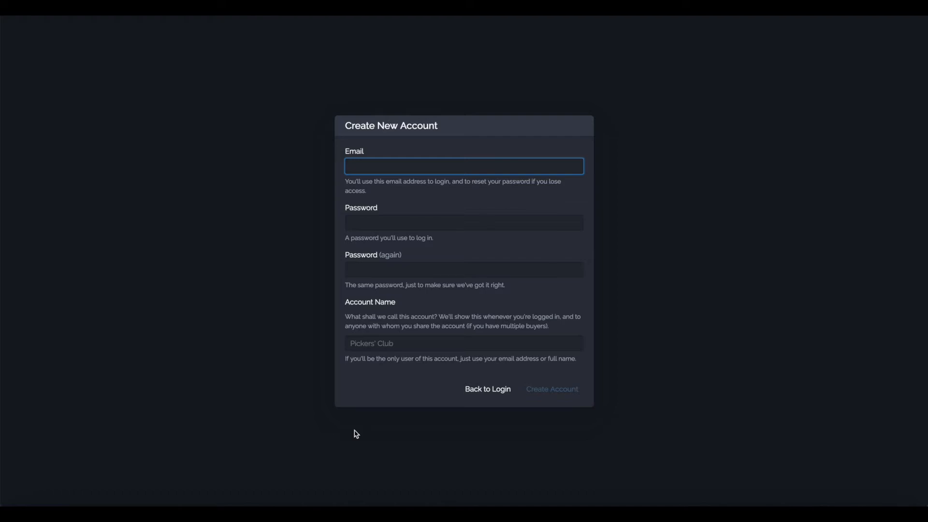
{"action": "left_click", "coordinate": [464, 166]}
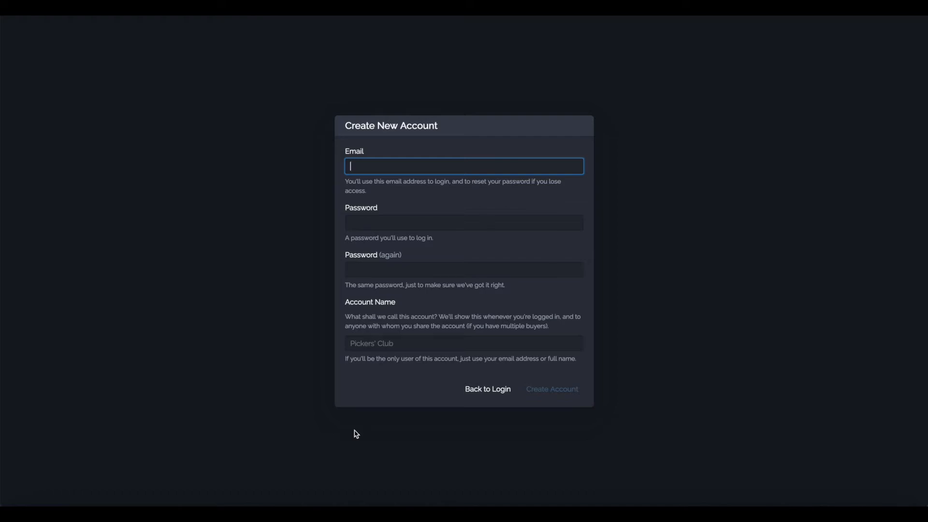
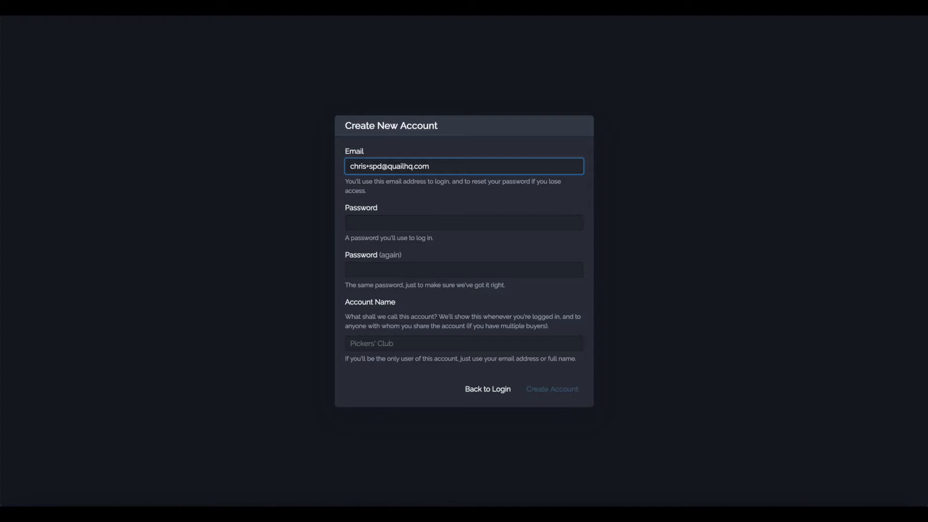
Fill both Password fields with matching passwords and enter the Account Name
{"action": "left_click", "coordinate": [463, 248]}
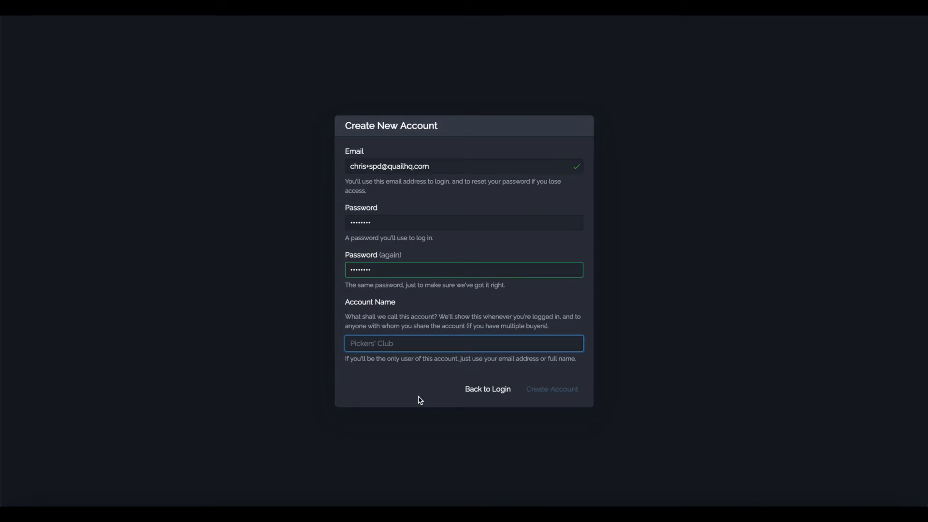
{"action": "type", "text": "Chri"}
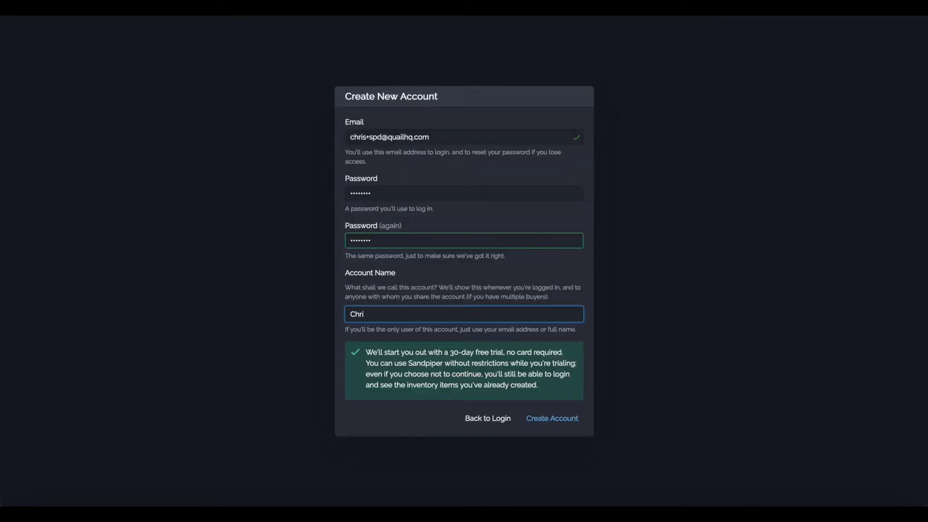
{"action": "type", "text": "s' Sandpiper D"}
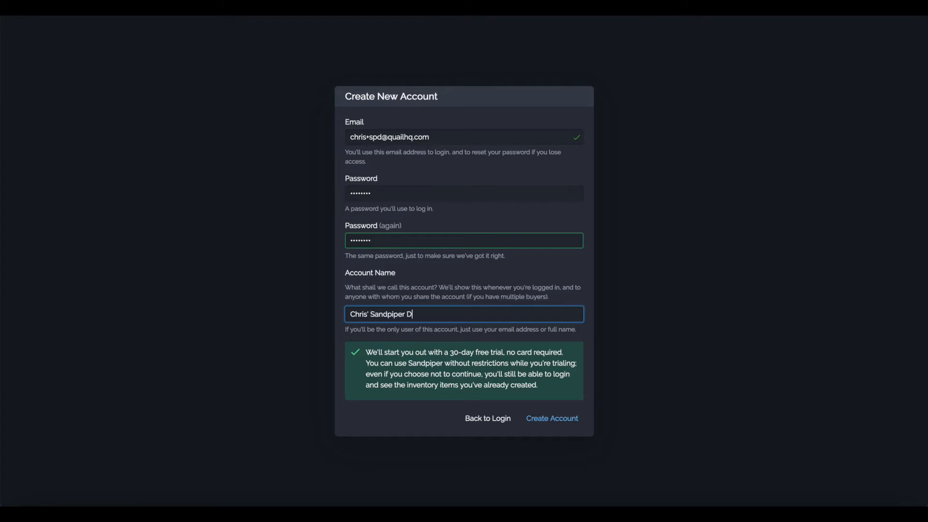
{"action": "type", "text": "emo"}
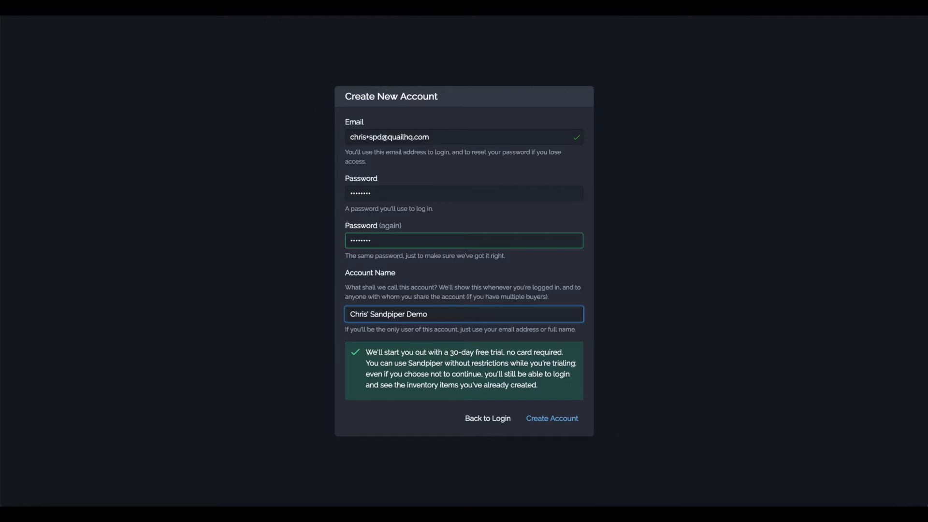
{"action": "left_click", "coordinate": [427, 314]}
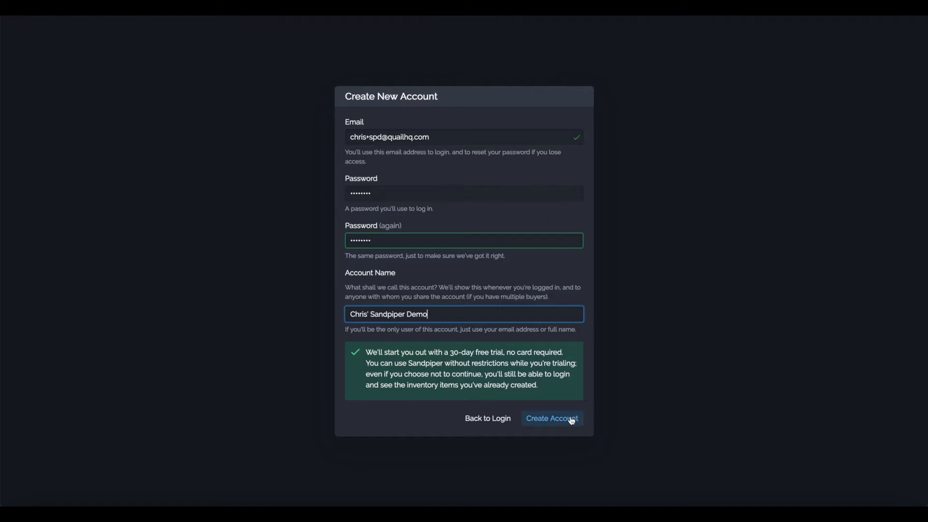
Create the account, decline Firefox's save-login prompt, and dismiss the subscription warning banner
{"action": "left_click", "coordinate": [551, 419]}
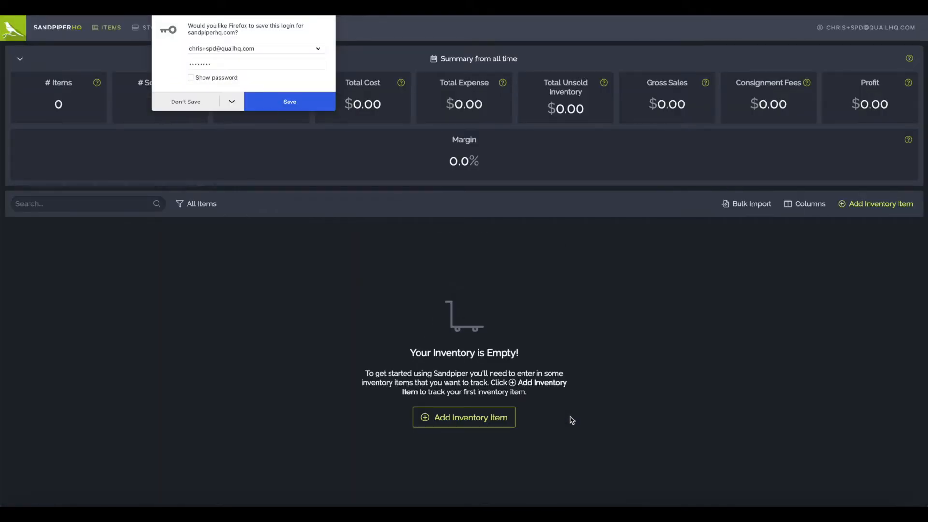
{"action": "left_click", "coordinate": [185, 101]}
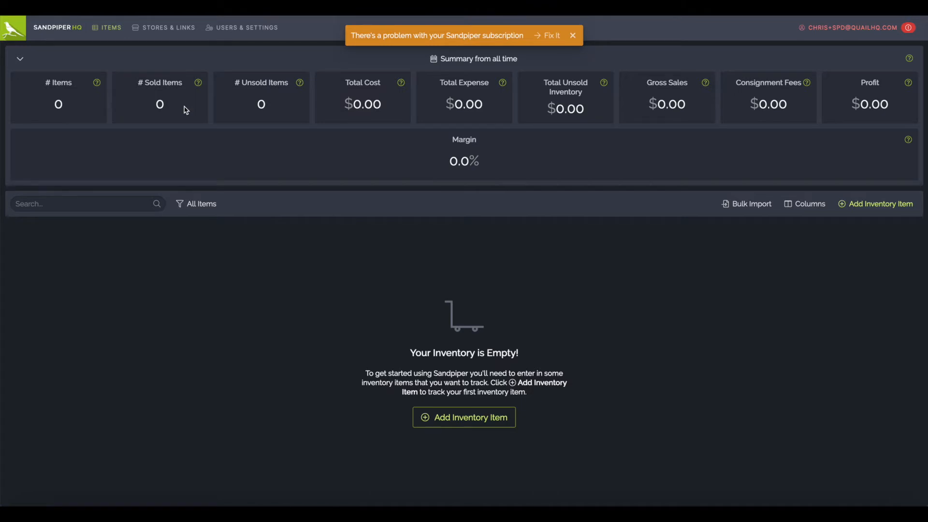
{"action": "mouse_move", "coordinate": [241, 24]}
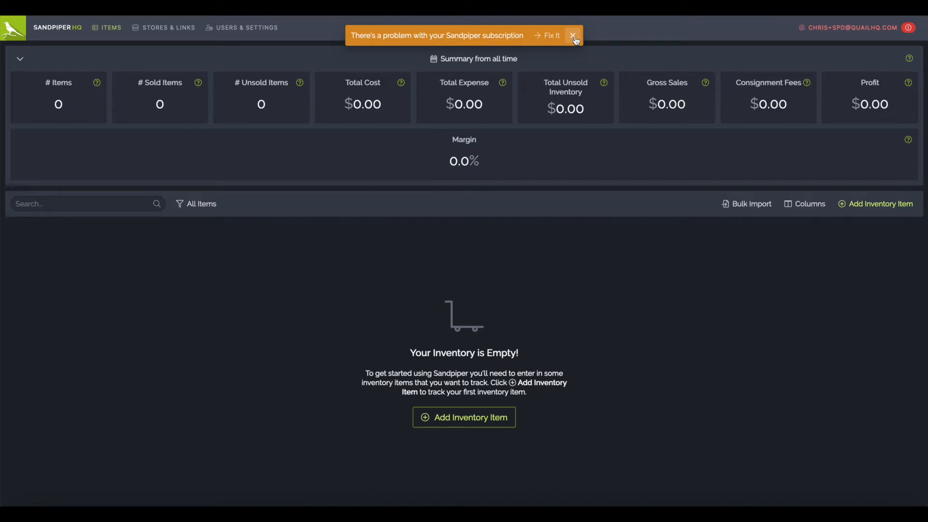
{"action": "left_click", "coordinate": [572, 36]}
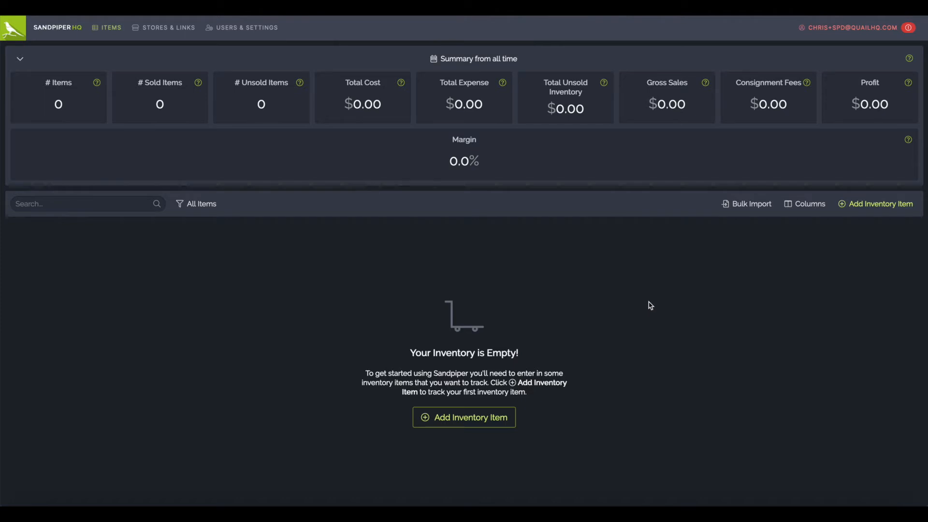
{"action": "mouse_move", "coordinate": [638, 298]}
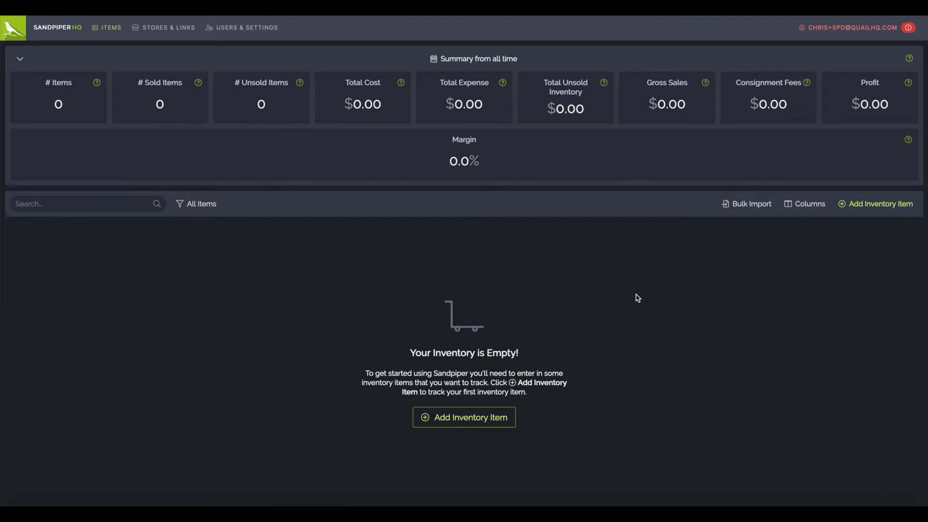
{"action": "mouse_move", "coordinate": [244, 101]}
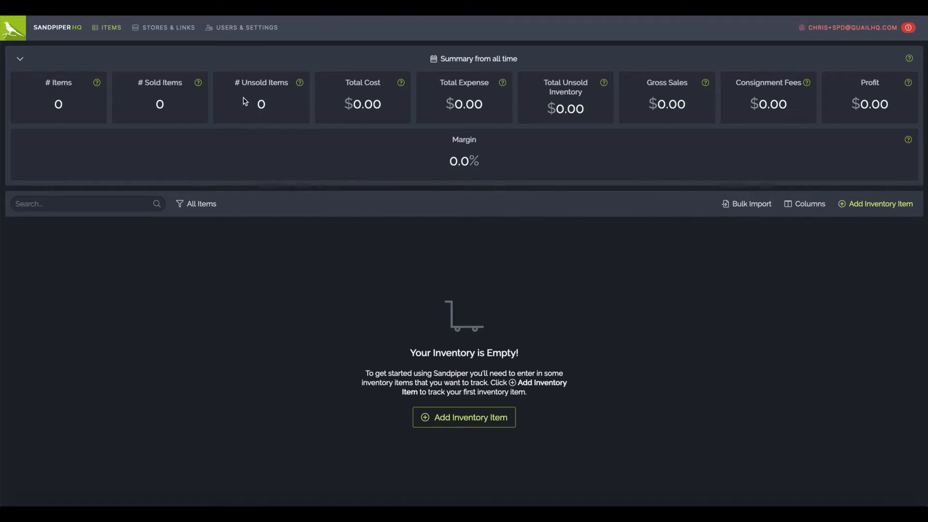
From Stores & Links, send the Quail verification email via Link with Quail
{"action": "left_click", "coordinate": [168, 27]}
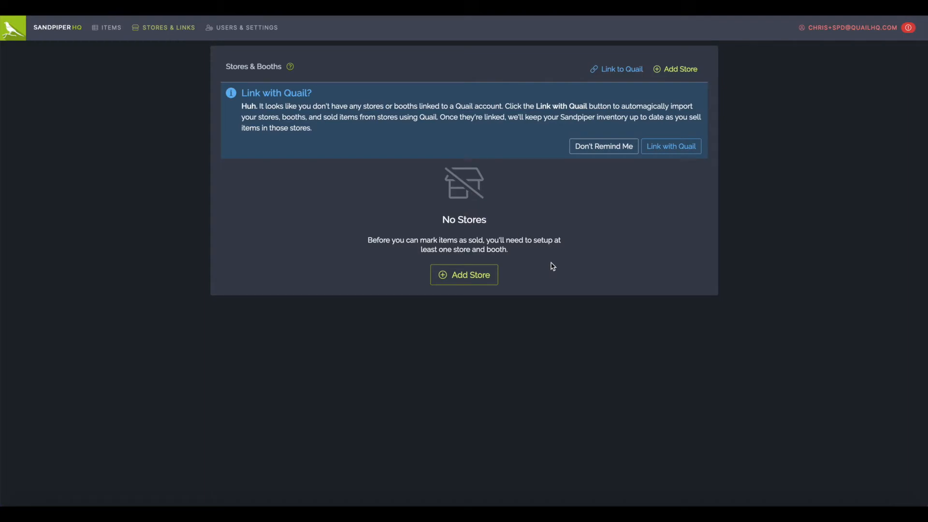
{"action": "mouse_move", "coordinate": [494, 131]}
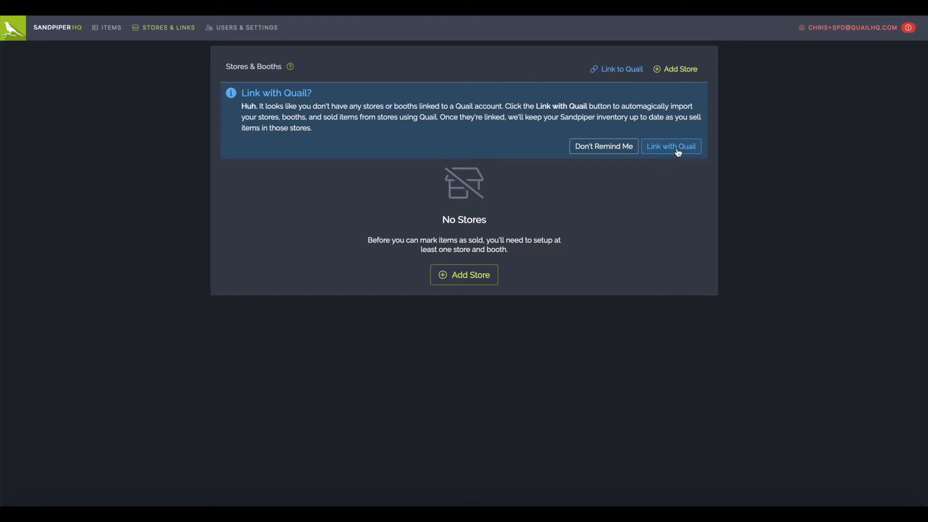
{"action": "left_click", "coordinate": [670, 146]}
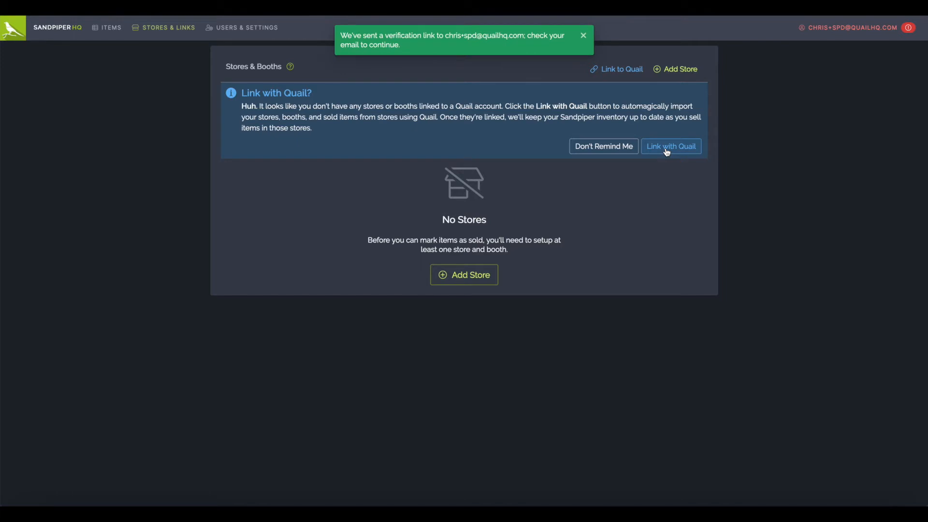
{"action": "left_click", "coordinate": [582, 35]}
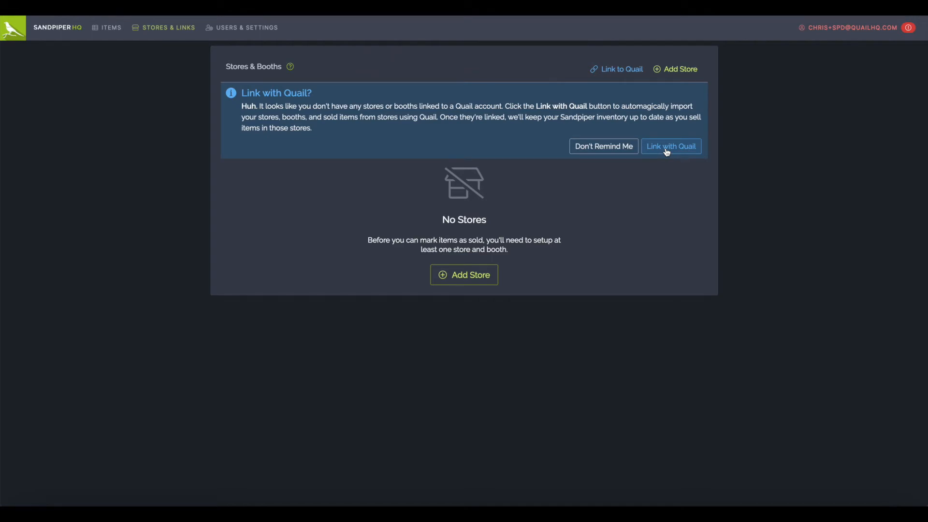
{"action": "left_click", "coordinate": [670, 146]}
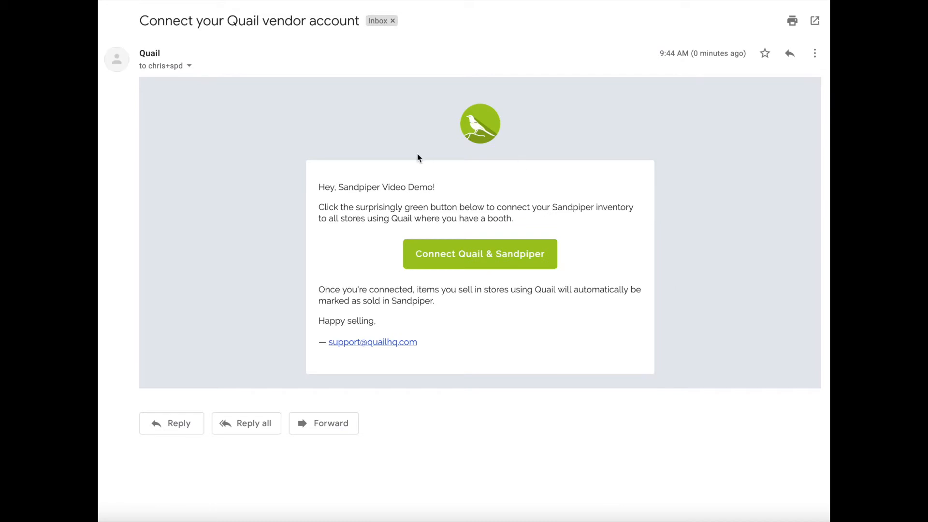
{"action": "mouse_move", "coordinate": [314, 208]}
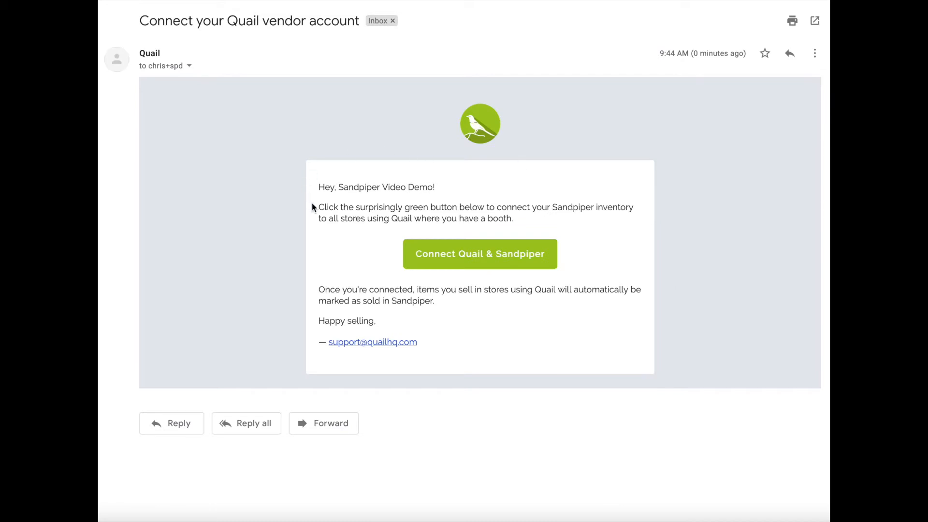
{"action": "mouse_move", "coordinate": [422, 226]}
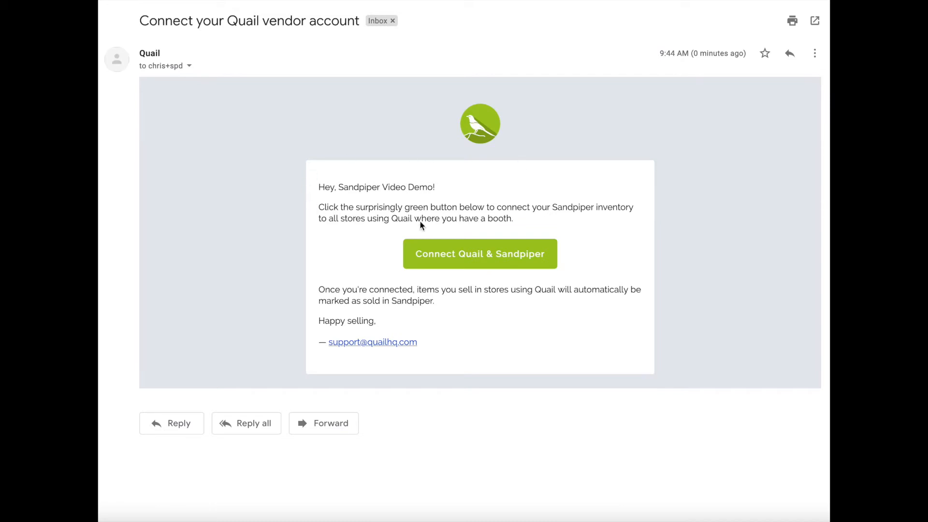
Follow the Connect Quail & Sandpiper button in the verification email back to the dashboard
{"action": "left_click", "coordinate": [479, 253]}
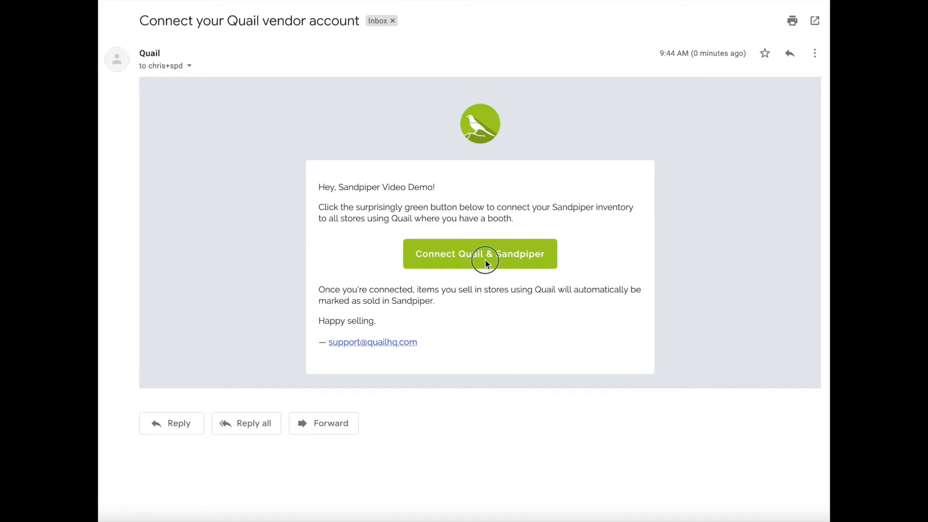
{"action": "left_click", "coordinate": [479, 254]}
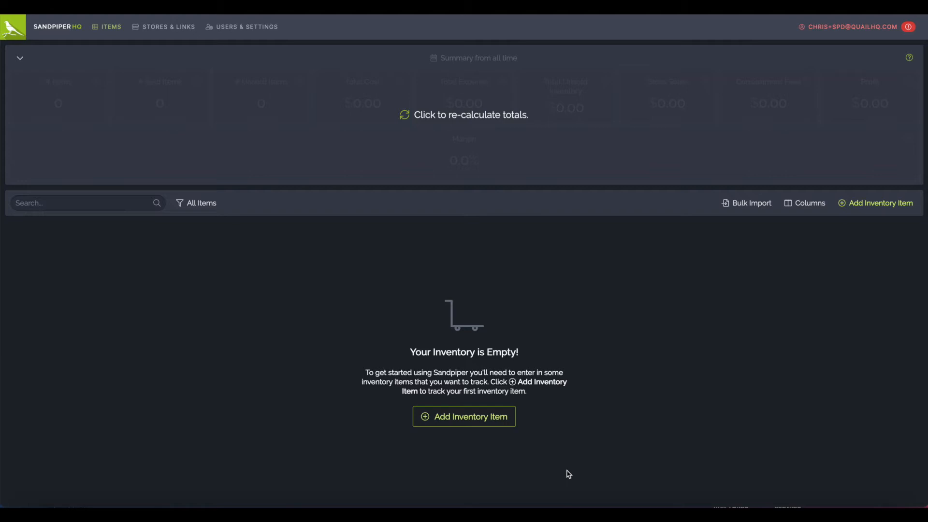
{"action": "mouse_move", "coordinate": [84, 34]}
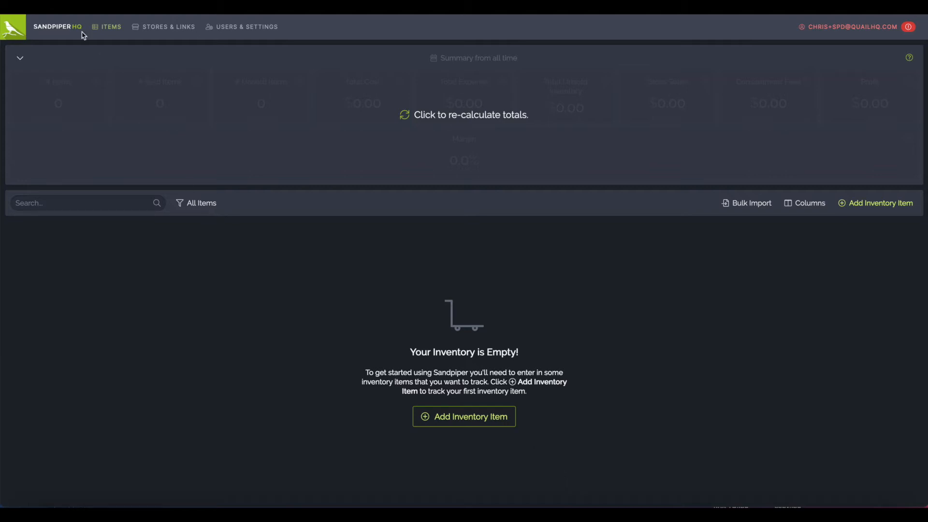
{"action": "mouse_move", "coordinate": [533, 121]}
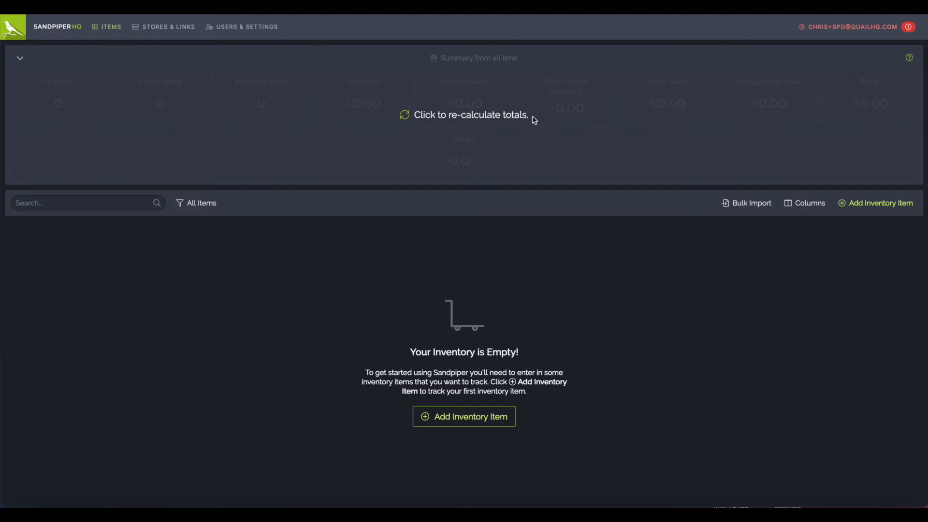
{"action": "mouse_move", "coordinate": [463, 417]}
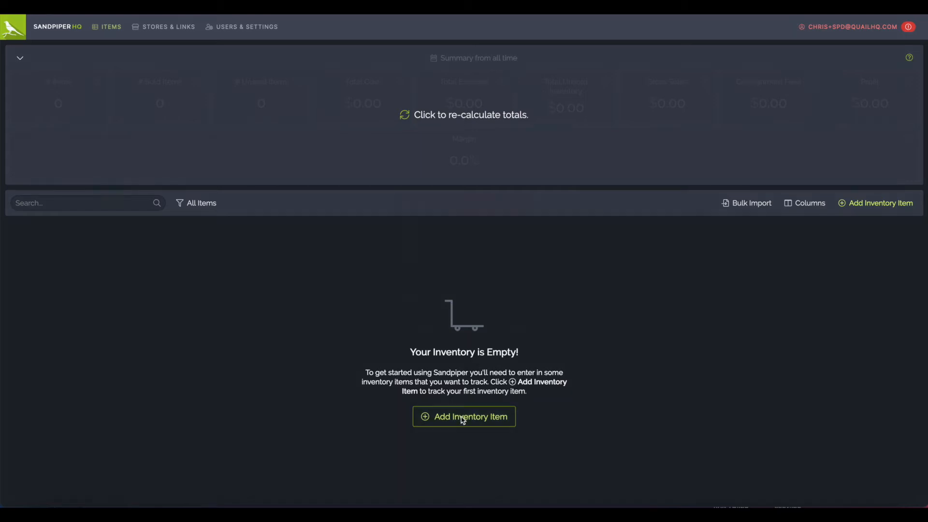
Add inventory item 100, Blue Dresser, acquired Apr 5, 2021, purchase cost $100, and save it
{"action": "left_click", "coordinate": [464, 417]}
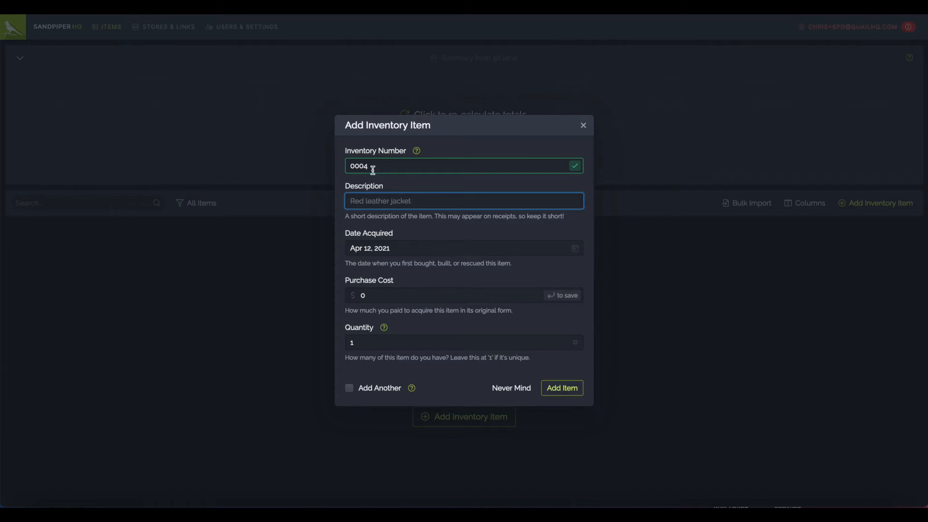
{"action": "type", "text": "10"}
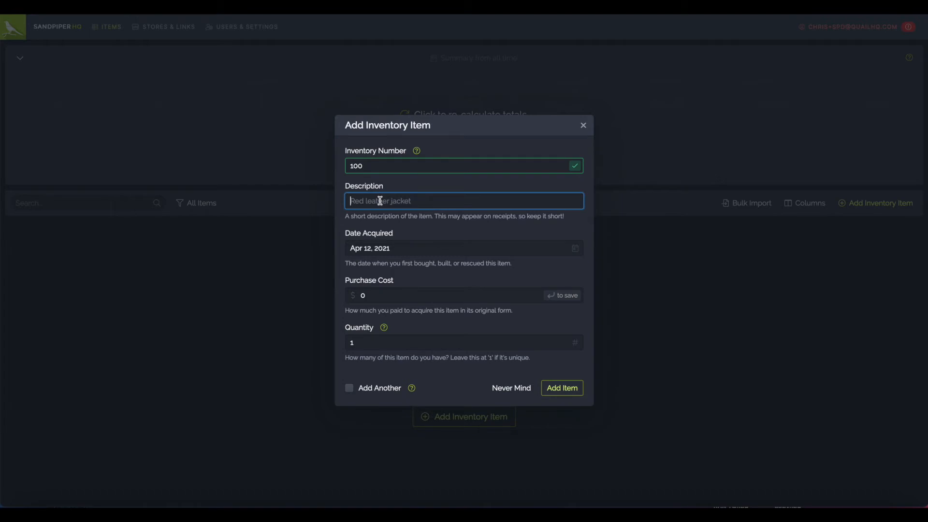
{"action": "type", "text": "Blue Dresser"}
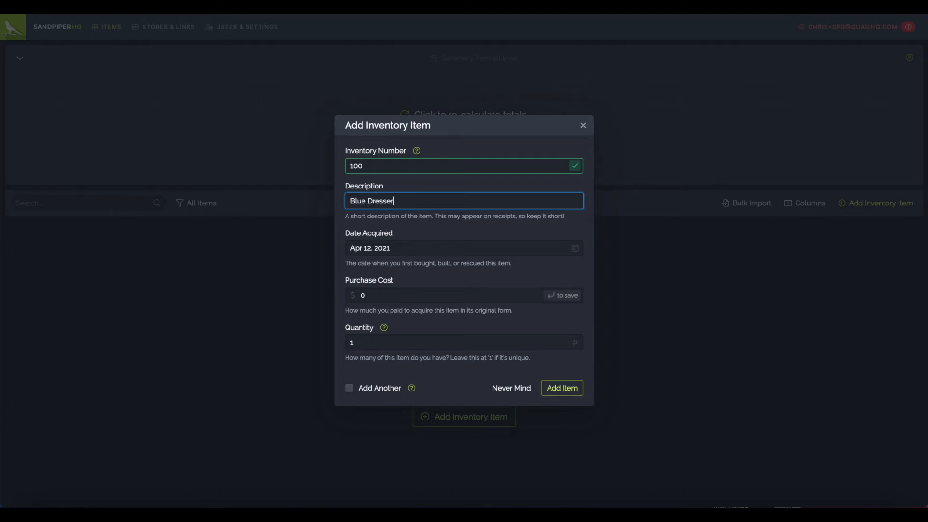
{"action": "mouse_move", "coordinate": [387, 248]}
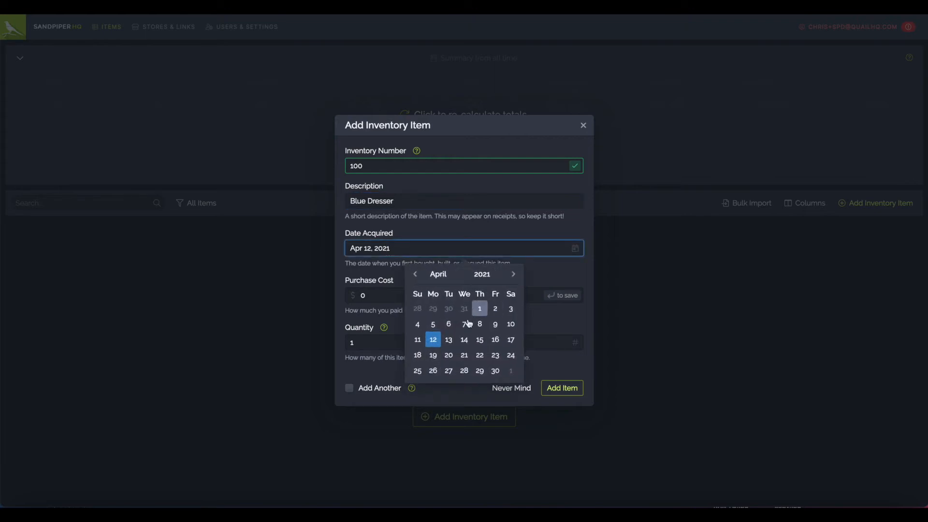
{"action": "left_click", "coordinate": [432, 324]}
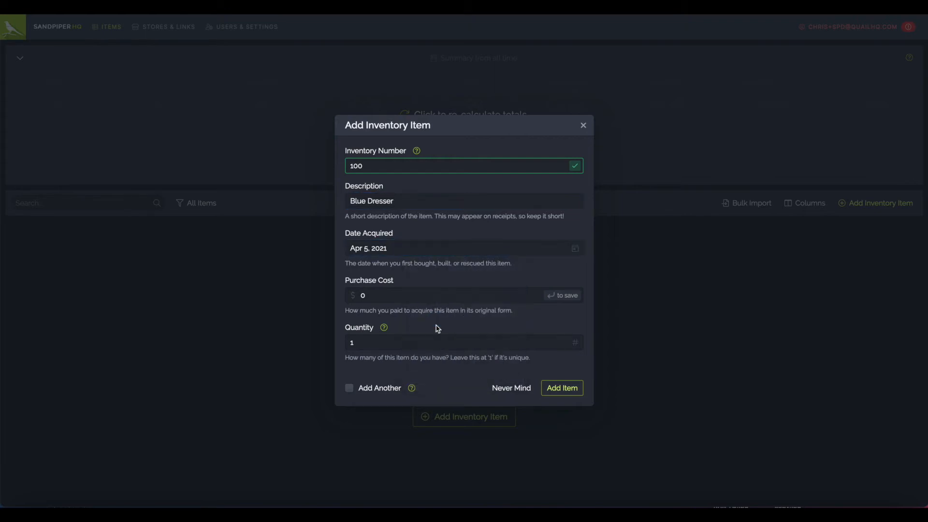
{"action": "left_click", "coordinate": [444, 295]}
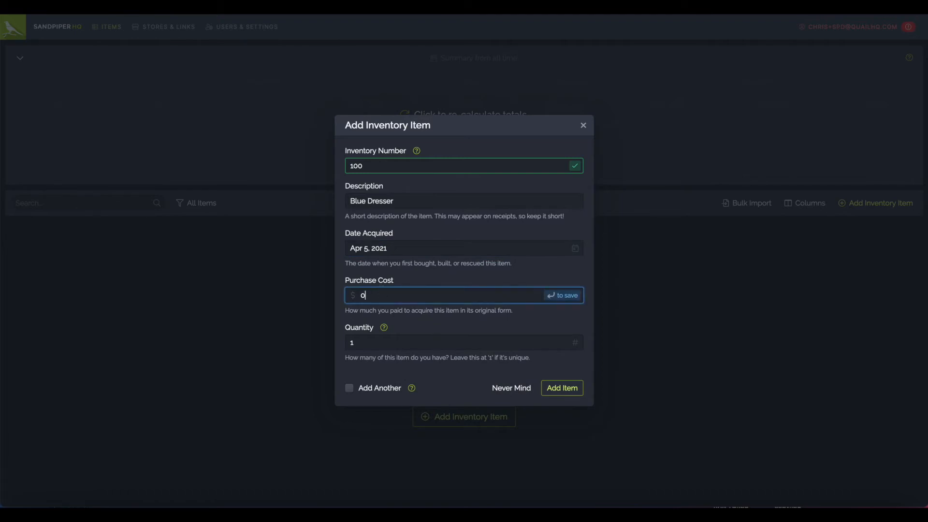
{"action": "type", "text": "100"}
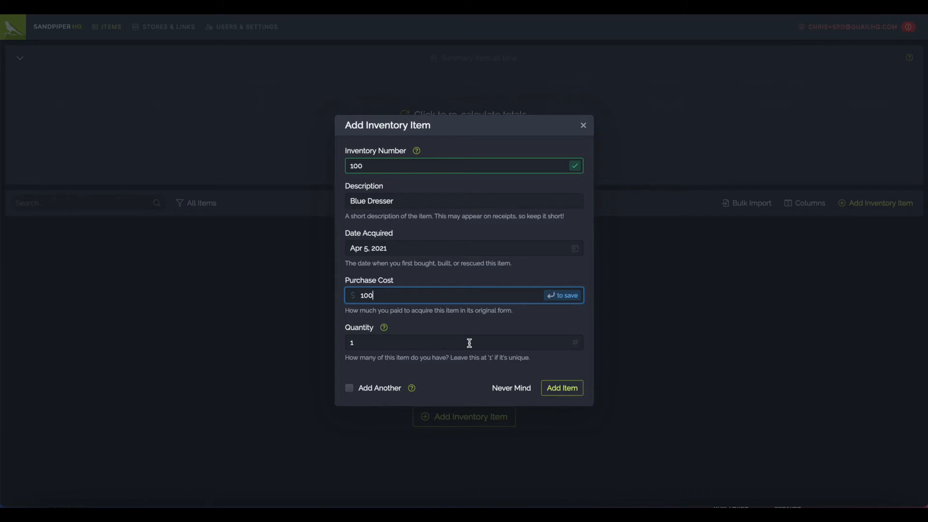
{"action": "left_click", "coordinate": [561, 387]}
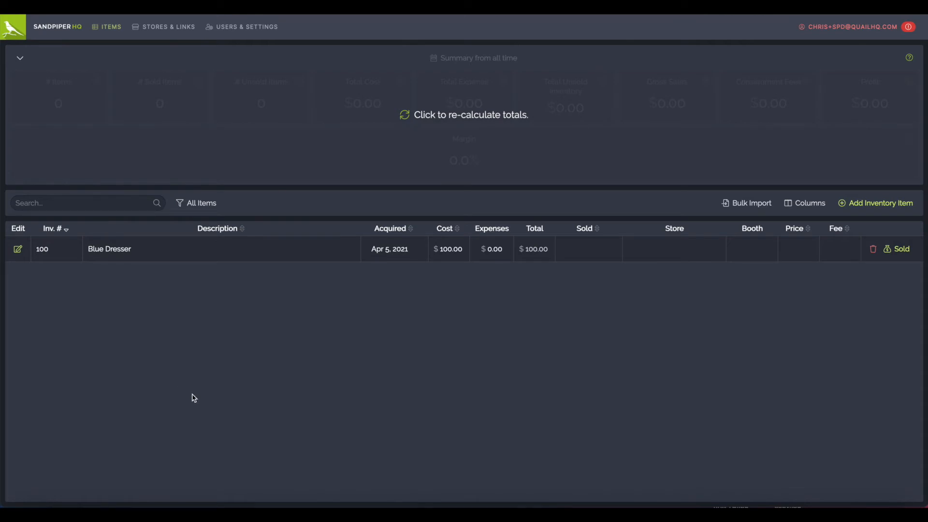
{"action": "mouse_move", "coordinate": [412, 384]}
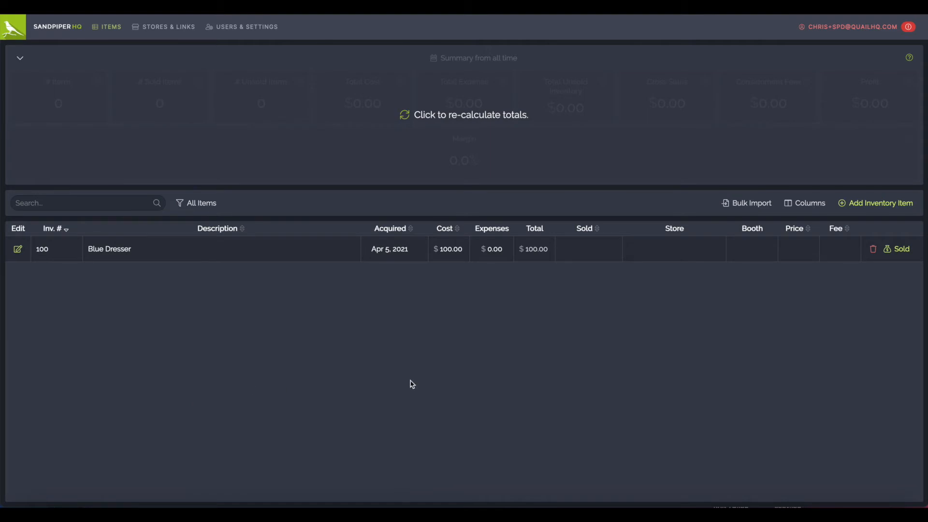
{"action": "mouse_move", "coordinate": [474, 116]}
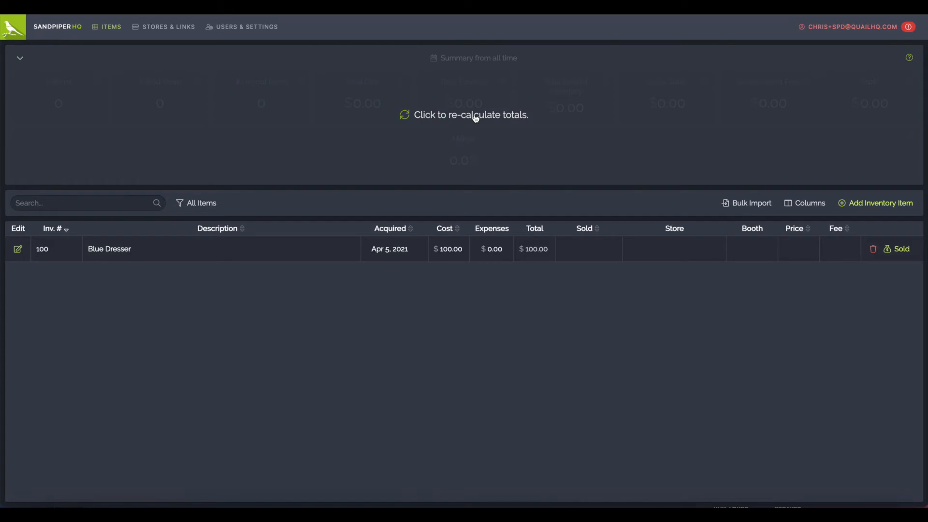
Recalculate the summary totals to show one unsold item costing $100
{"action": "left_click", "coordinate": [470, 115]}
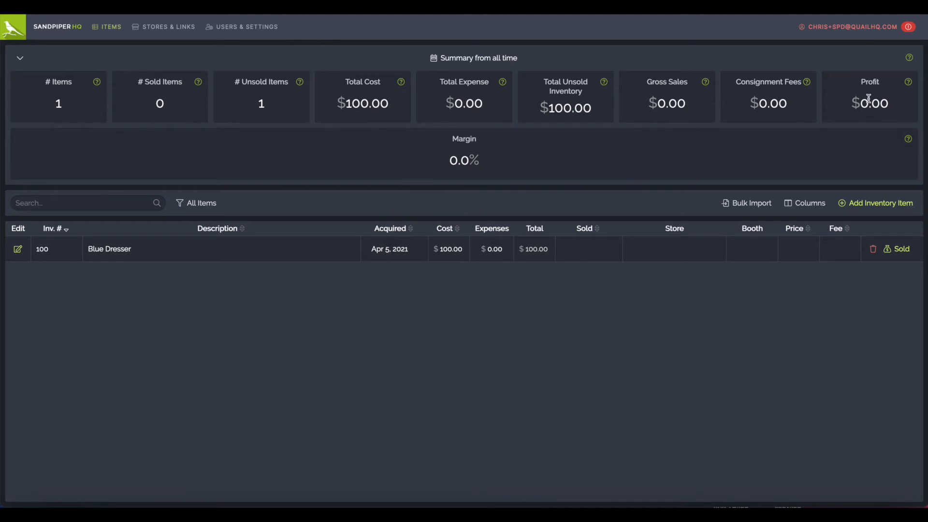
{"action": "mouse_move", "coordinate": [529, 181]}
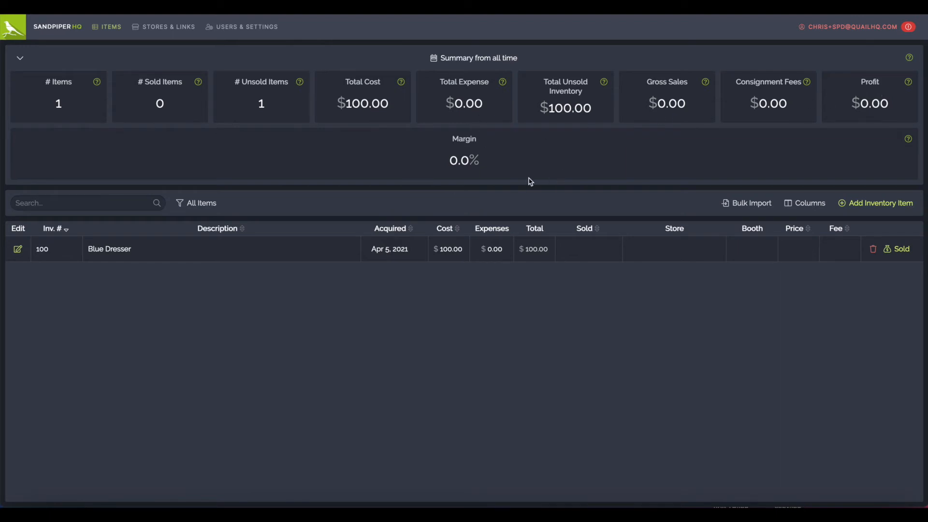
{"action": "left_click", "coordinate": [450, 248]}
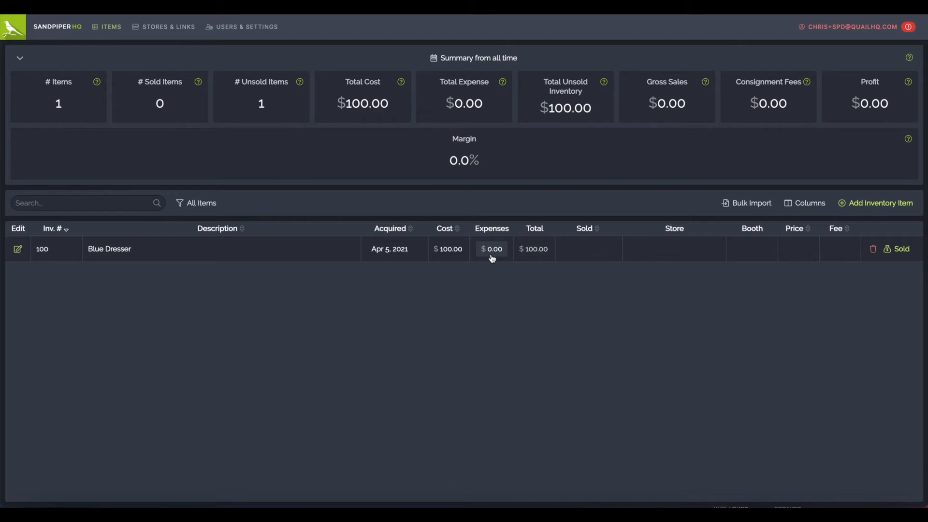
Record a Top Refinishing extra expense of $25 on the Blue Dresser
{"action": "left_click", "coordinate": [491, 248]}
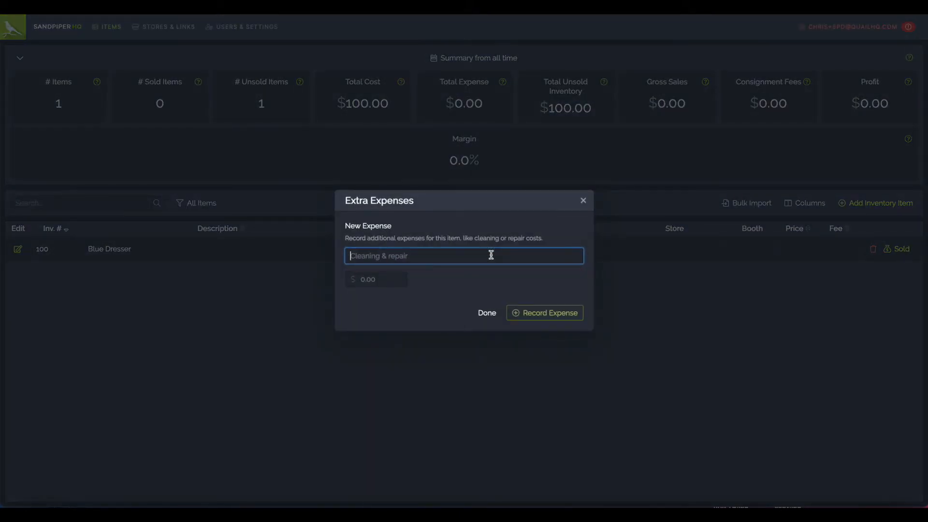
{"action": "type", "text": "Top Refinihsin"}
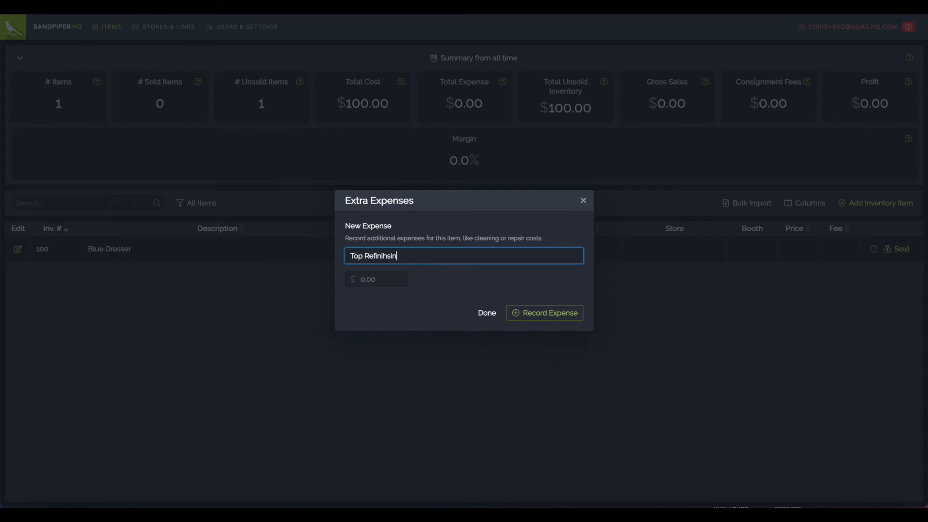
{"action": "key", "text": "Backspace"}
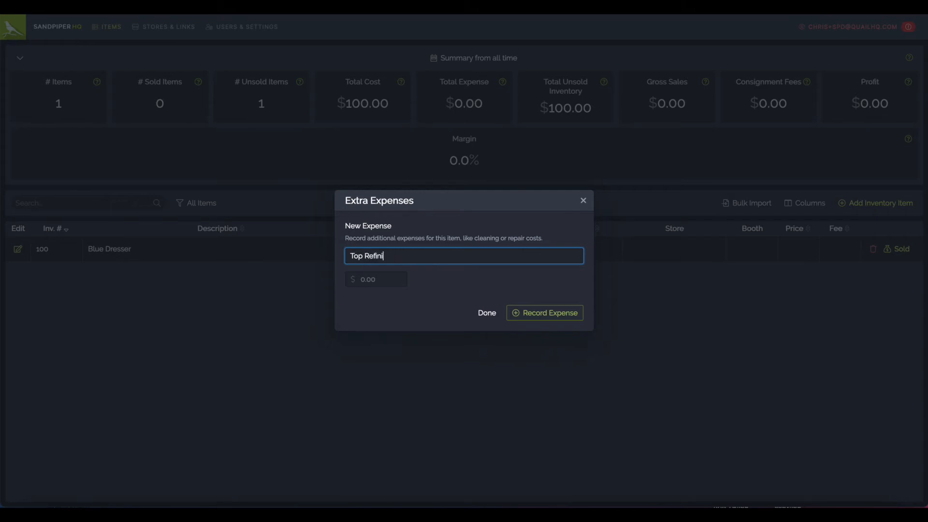
{"action": "type", "text": "shing"}
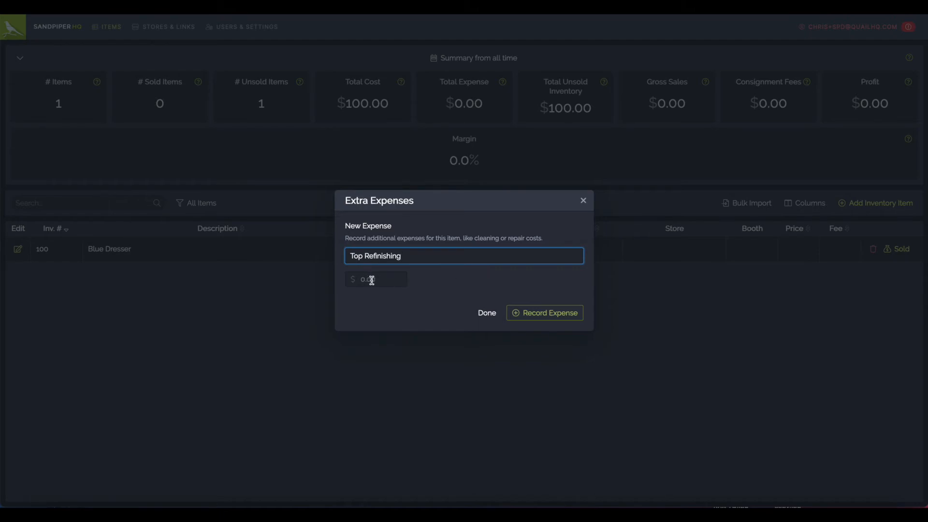
{"action": "type", "text": "25.00"}
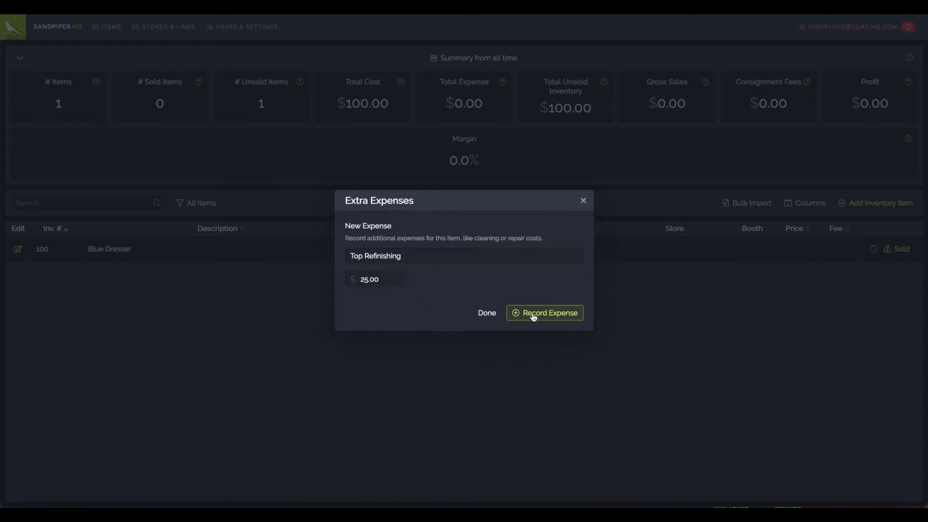
{"action": "left_click", "coordinate": [543, 312]}
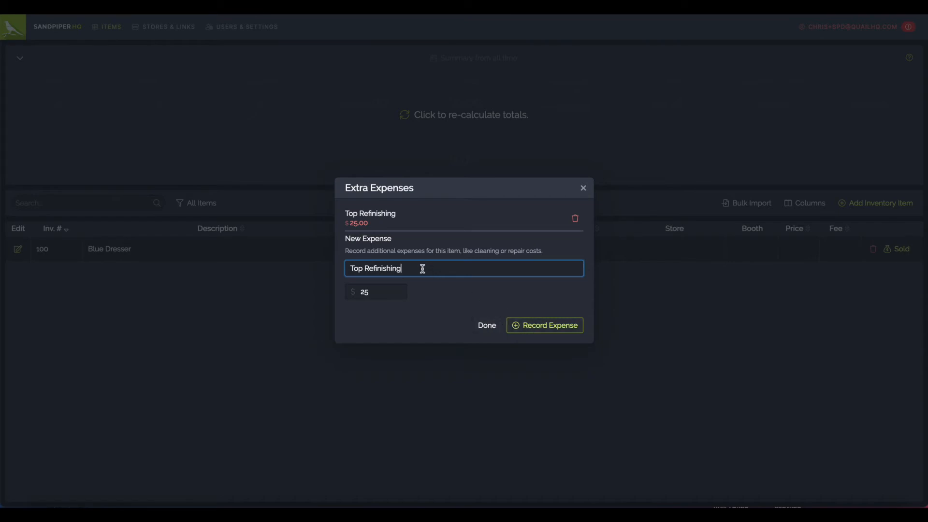
Record a New Knobs expense of $5 and finish, bringing expenses to $30
{"action": "type", "text": "New"}
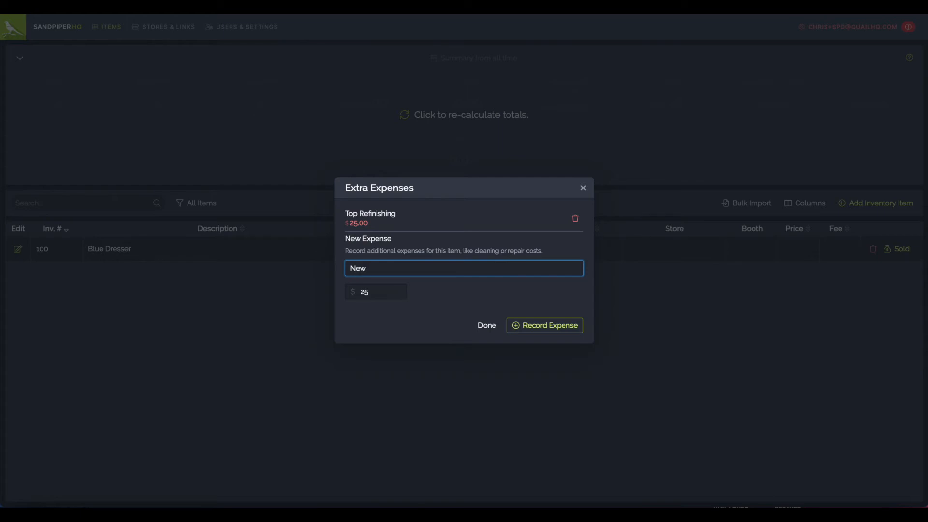
{"action": "left_click", "coordinate": [375, 291]}
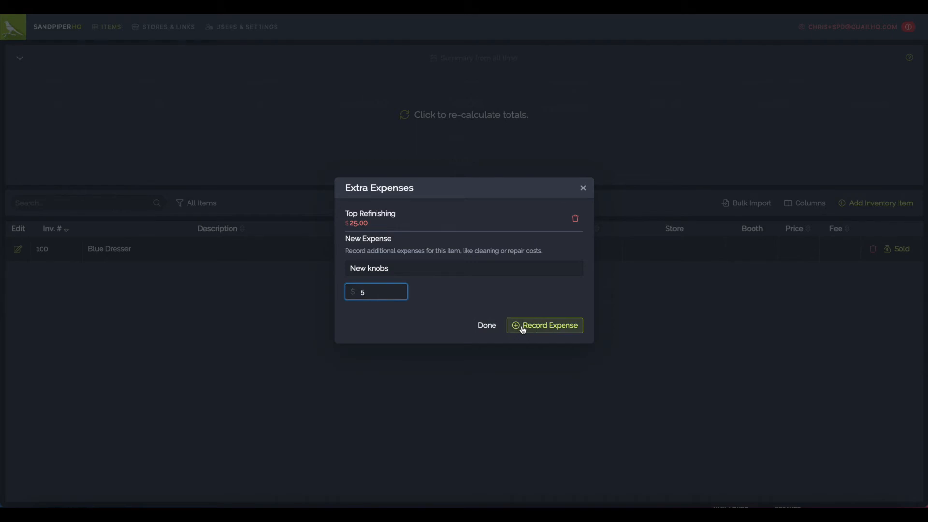
{"action": "left_click", "coordinate": [544, 325]}
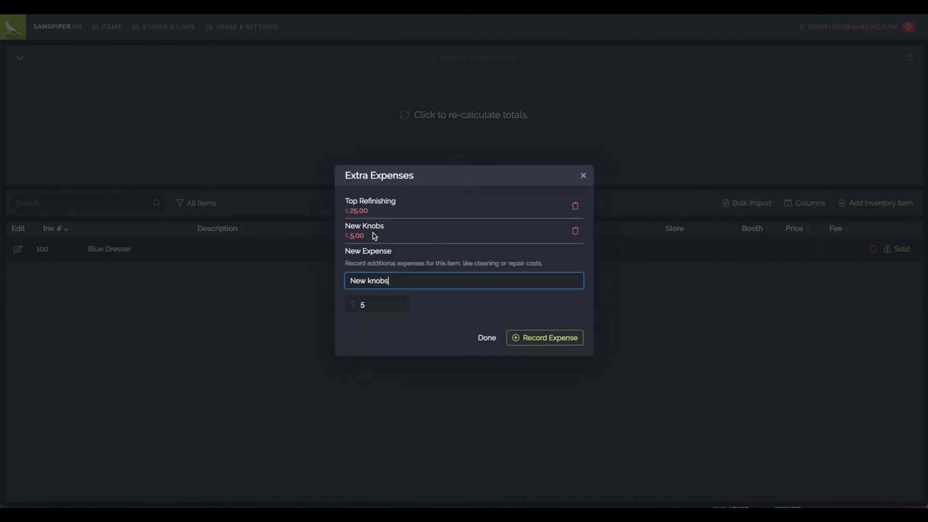
{"action": "left_click", "coordinate": [486, 337]}
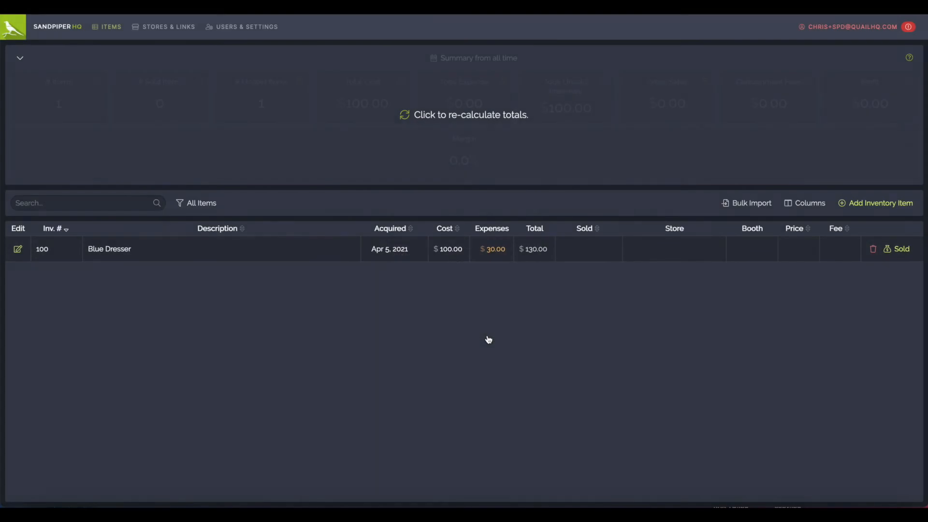
{"action": "mouse_move", "coordinate": [502, 360]}
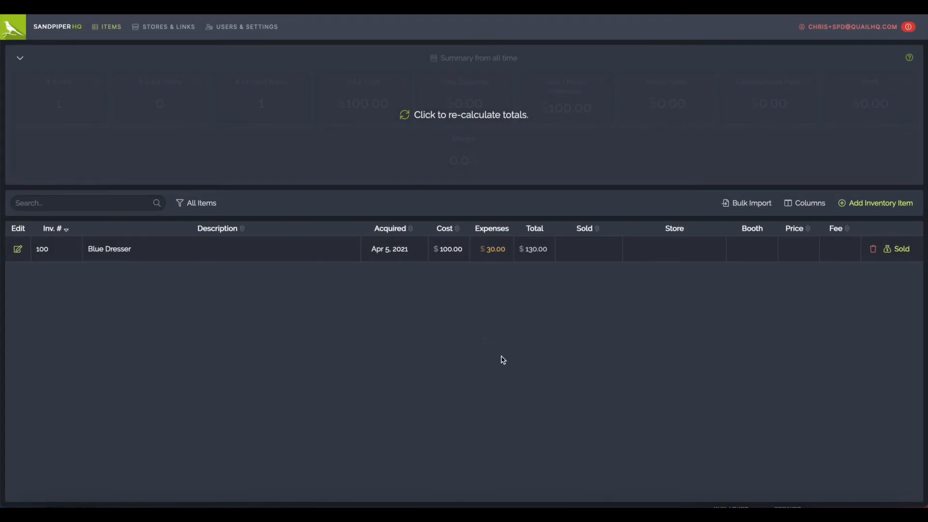
{"action": "mouse_move", "coordinate": [528, 290]}
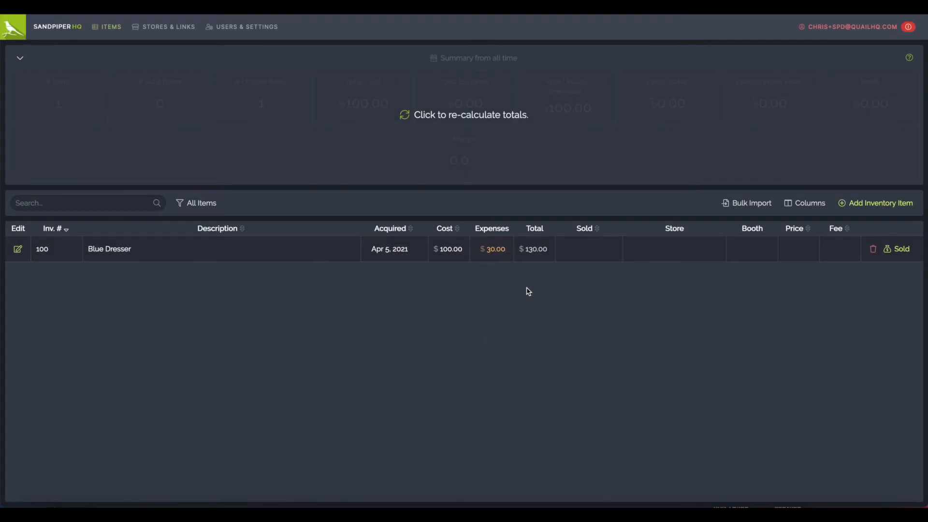
{"action": "mouse_move", "coordinate": [544, 290]}
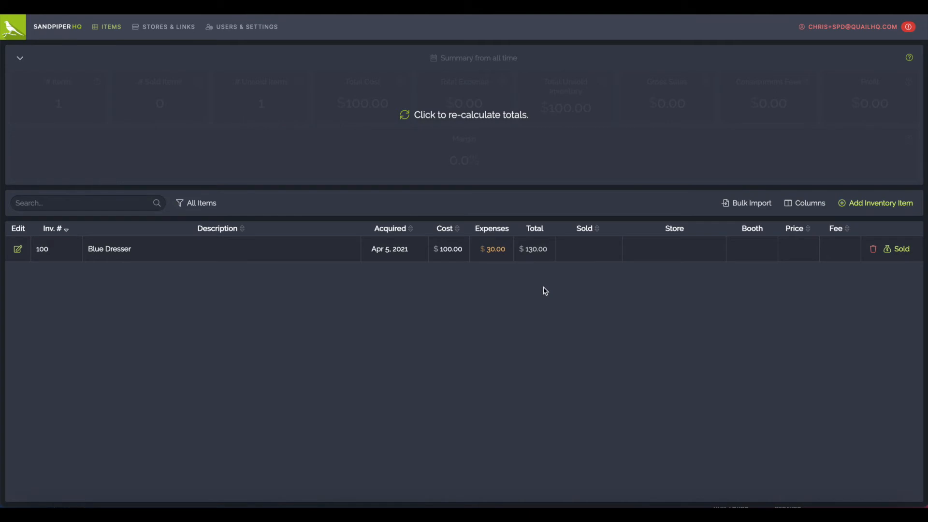
{"action": "mouse_move", "coordinate": [437, 126]}
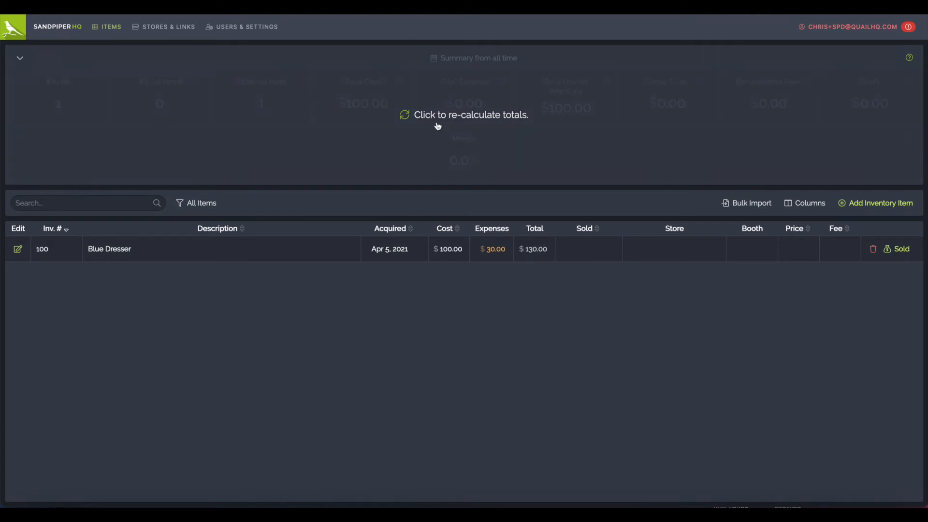
Recalculate the summary totals to $130 total cost and $30 total expense
{"action": "left_click", "coordinate": [463, 115]}
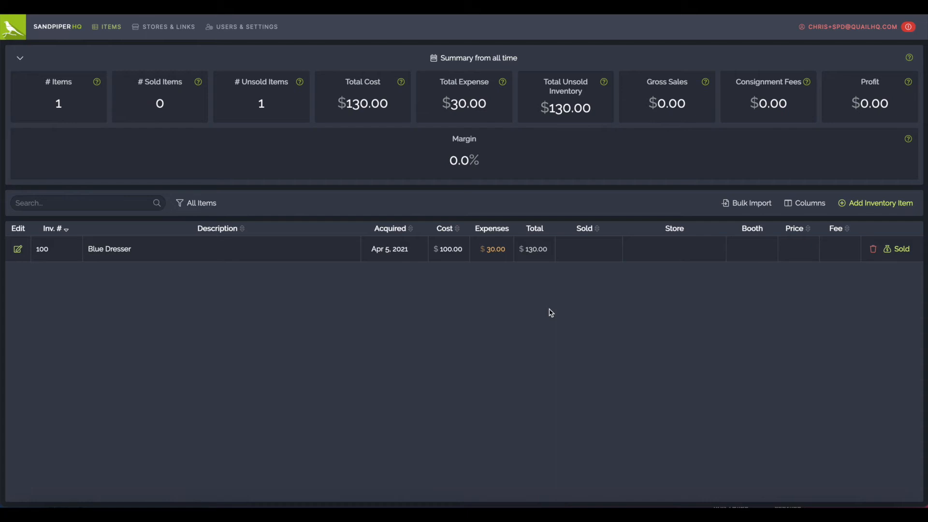
{"action": "mouse_move", "coordinate": [879, 214]}
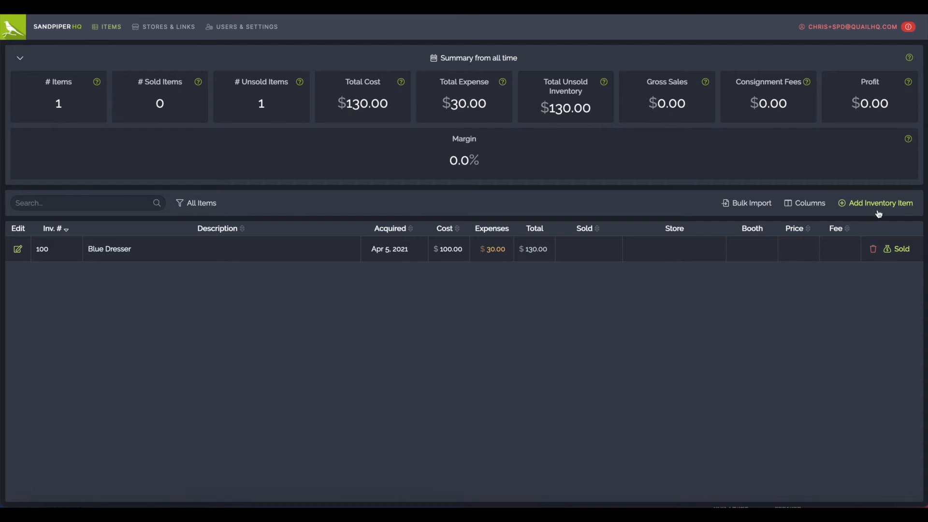
Add item 102 Green Chair at $25 with quantity 2 to the inventory
{"action": "left_click", "coordinate": [880, 203]}
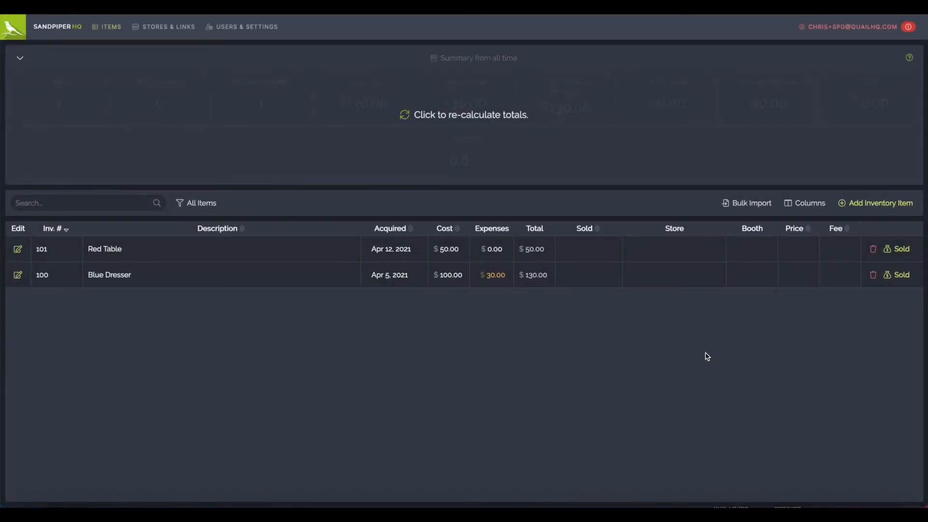
{"action": "left_click", "coordinate": [878, 203]}
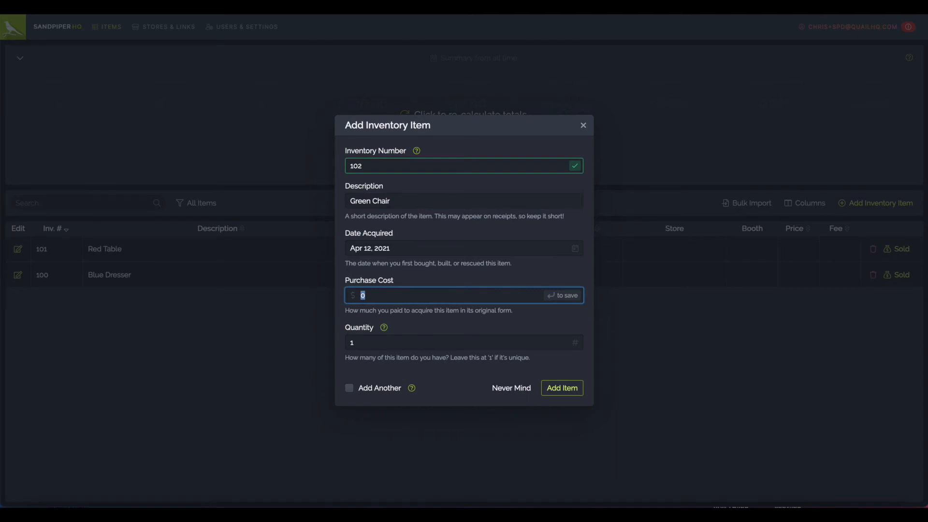
{"action": "type", "text": "25"}
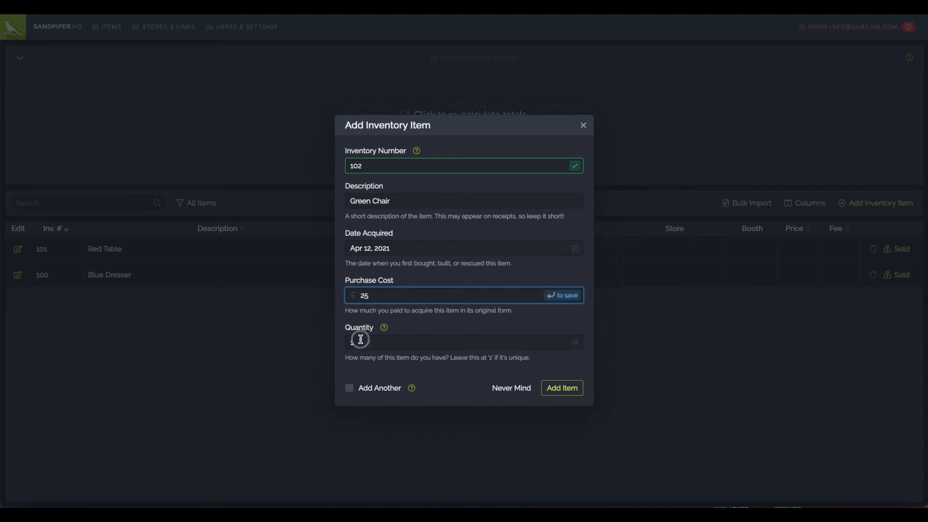
{"action": "type", "text": "2"}
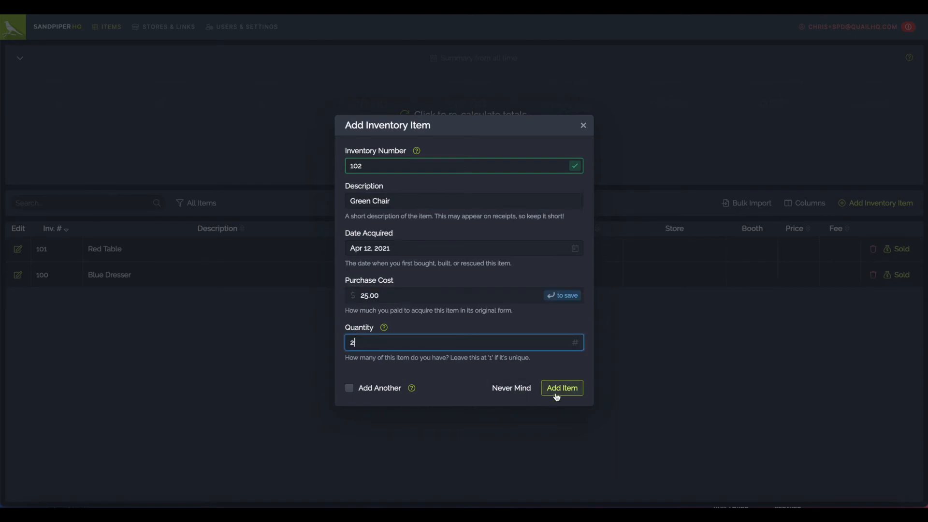
{"action": "left_click", "coordinate": [560, 388]}
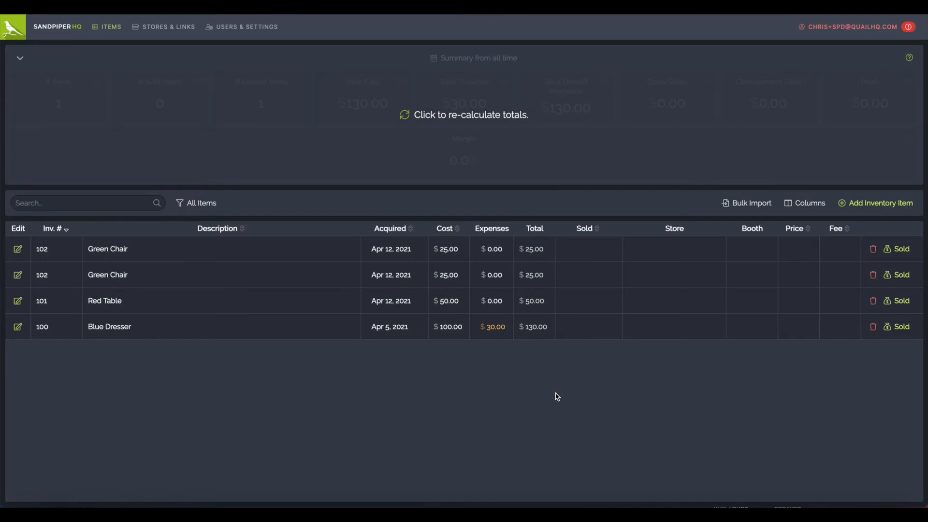
{"action": "mouse_move", "coordinate": [306, 419]}
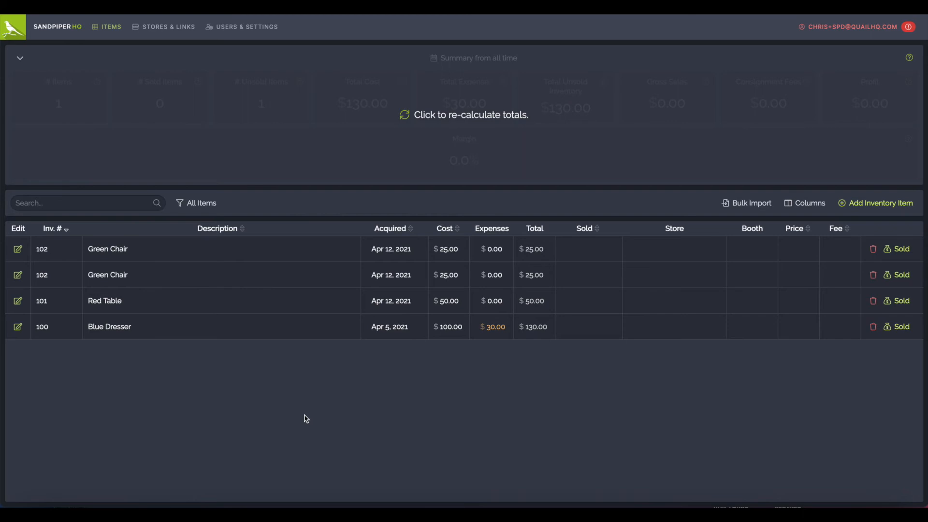
{"action": "mouse_move", "coordinate": [214, 327]}
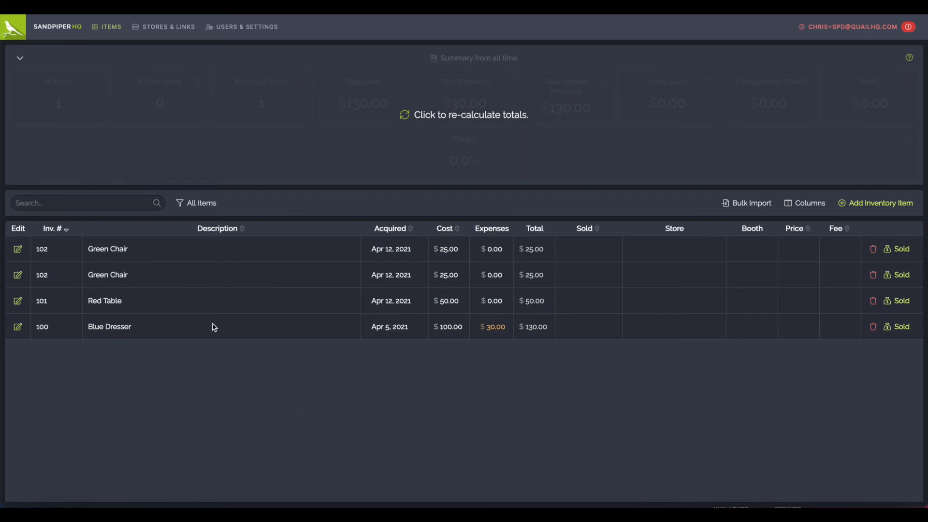
{"action": "mouse_move", "coordinate": [540, 242]}
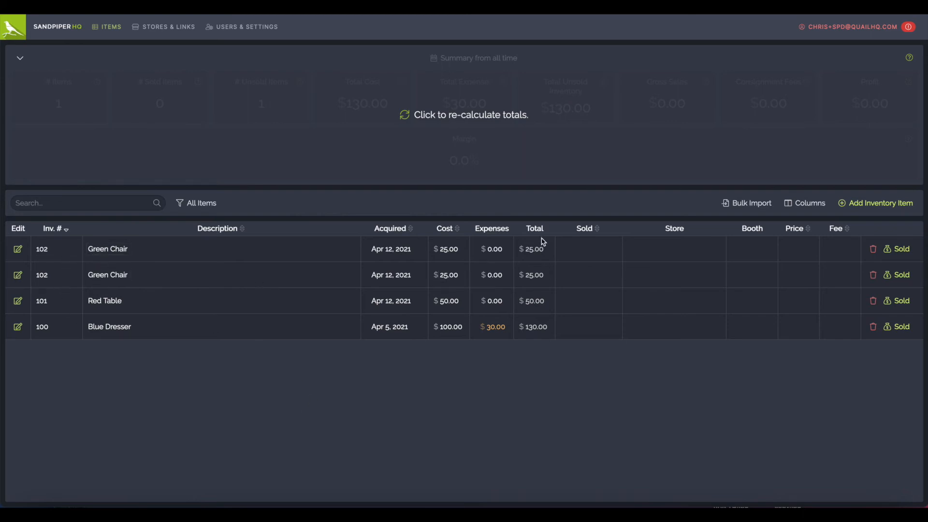
{"action": "mouse_move", "coordinate": [543, 272]}
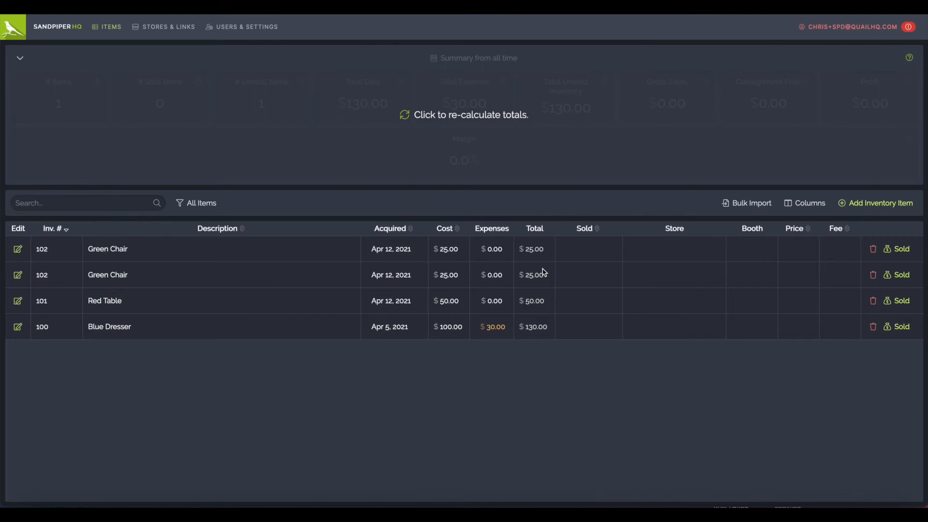
Recalculate the summary totals for the four items and log back into the account
{"action": "left_click", "coordinate": [470, 114]}
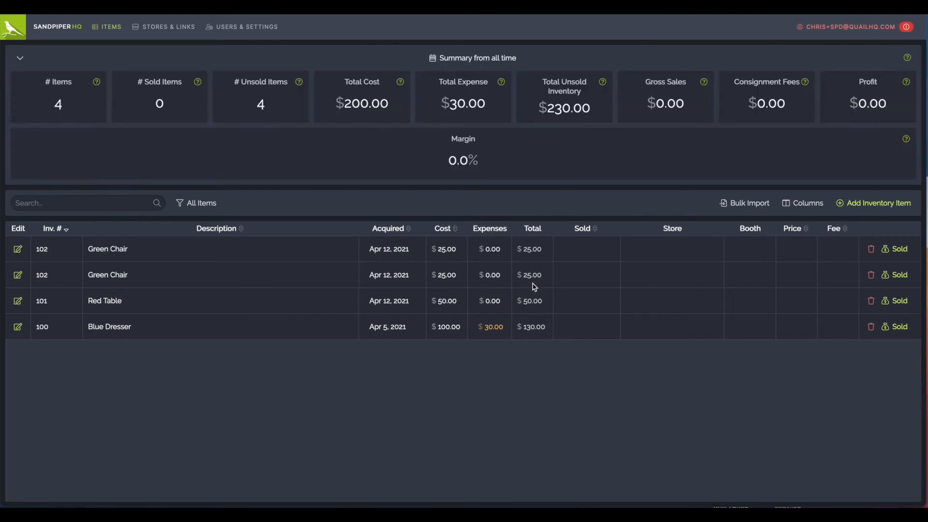
{"action": "mouse_move", "coordinate": [485, 125]}
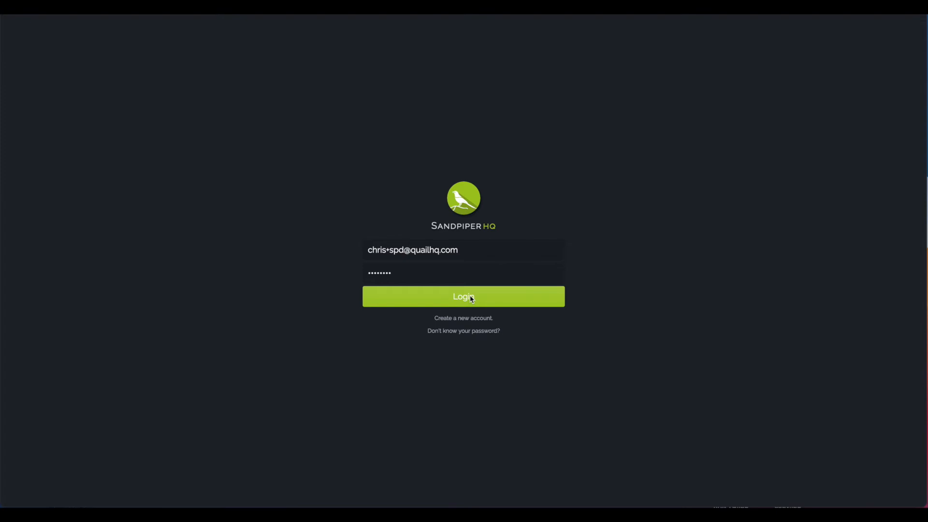
{"action": "left_click", "coordinate": [463, 296]}
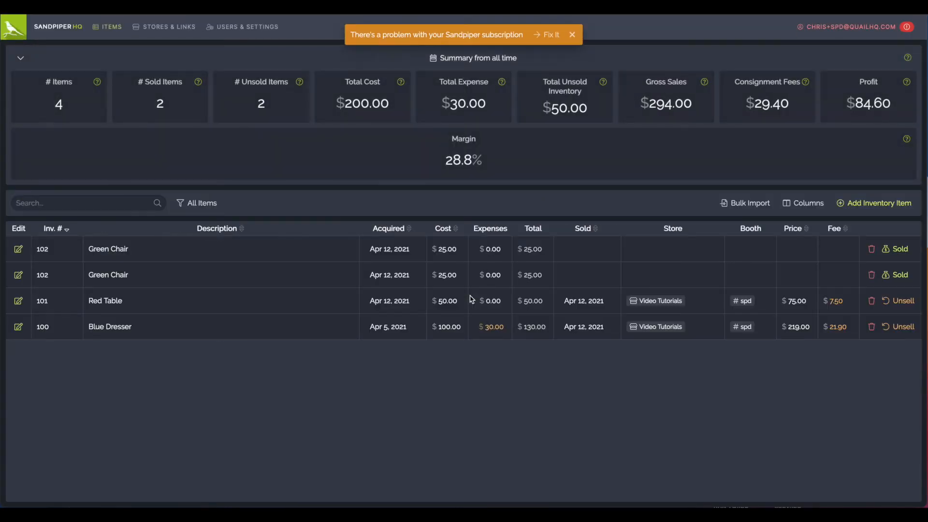
Dismiss the subscription problem notice so the synced Quail sales appear on the Items page
{"action": "left_click", "coordinate": [572, 34]}
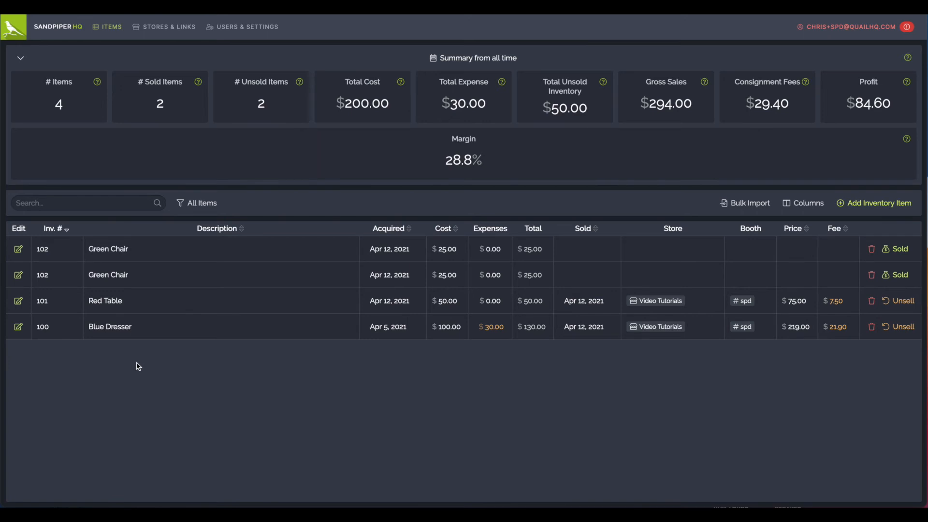
{"action": "mouse_move", "coordinate": [638, 382]}
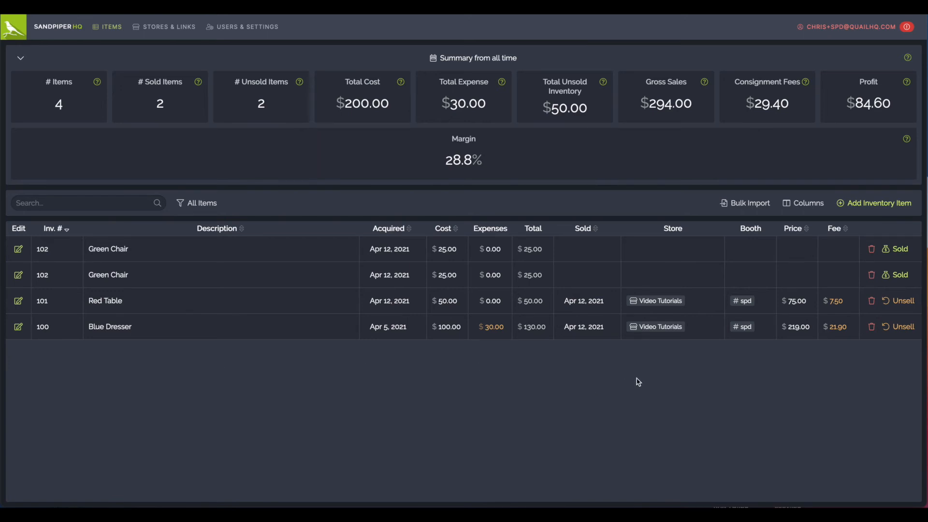
{"action": "mouse_move", "coordinate": [693, 356]}
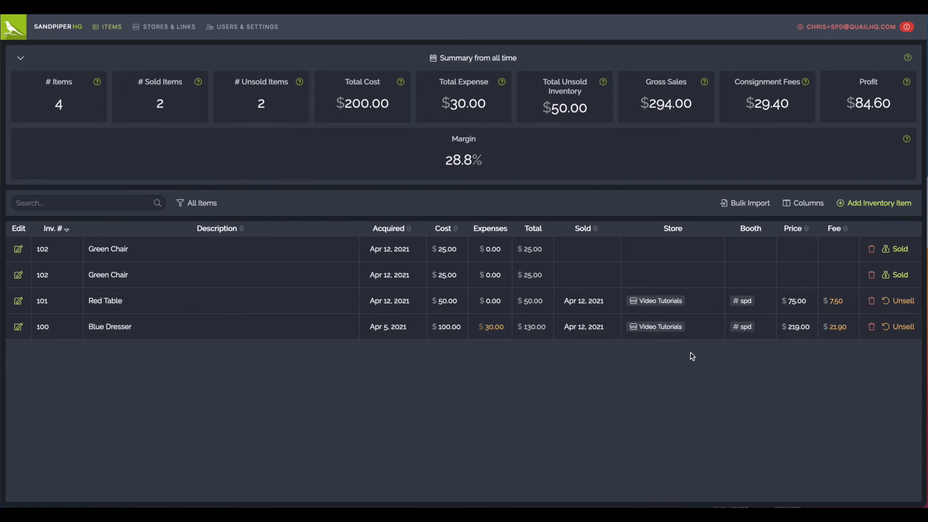
{"action": "mouse_move", "coordinate": [672, 337]}
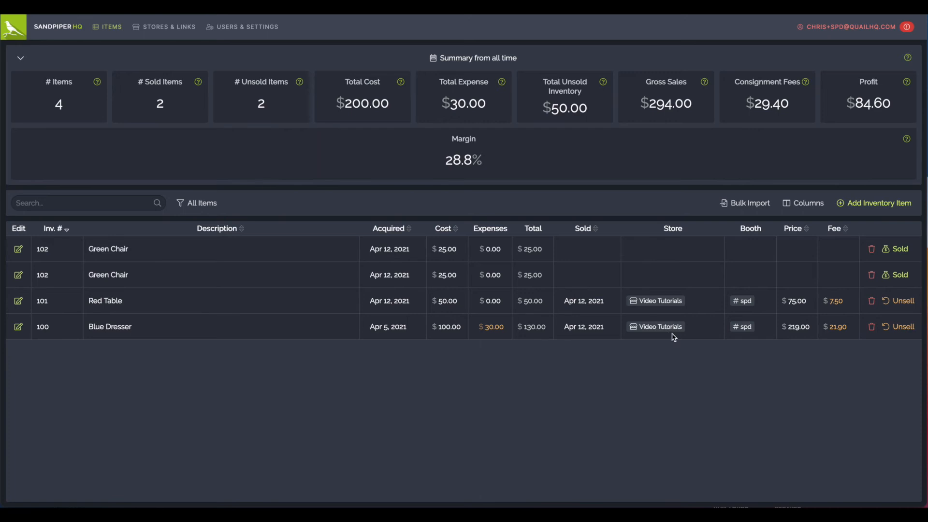
{"action": "mouse_move", "coordinate": [782, 337]}
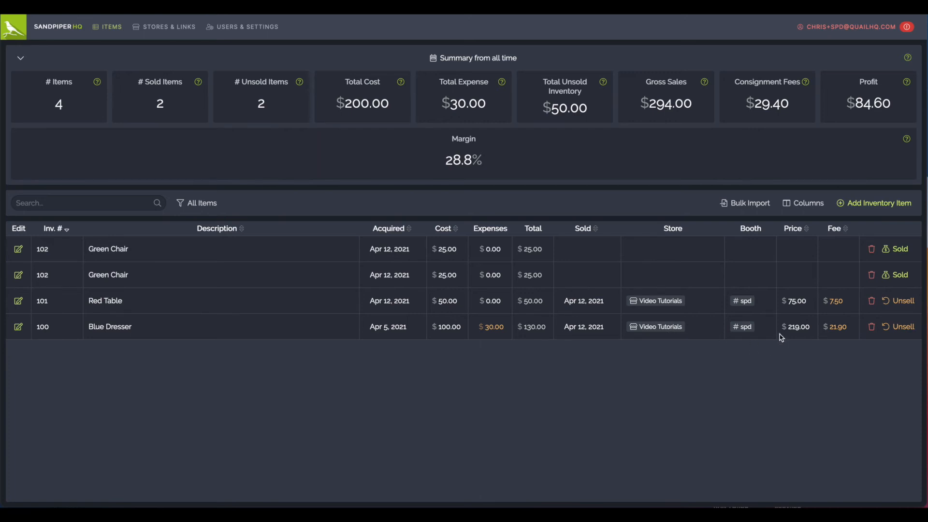
{"action": "mouse_move", "coordinate": [806, 344]}
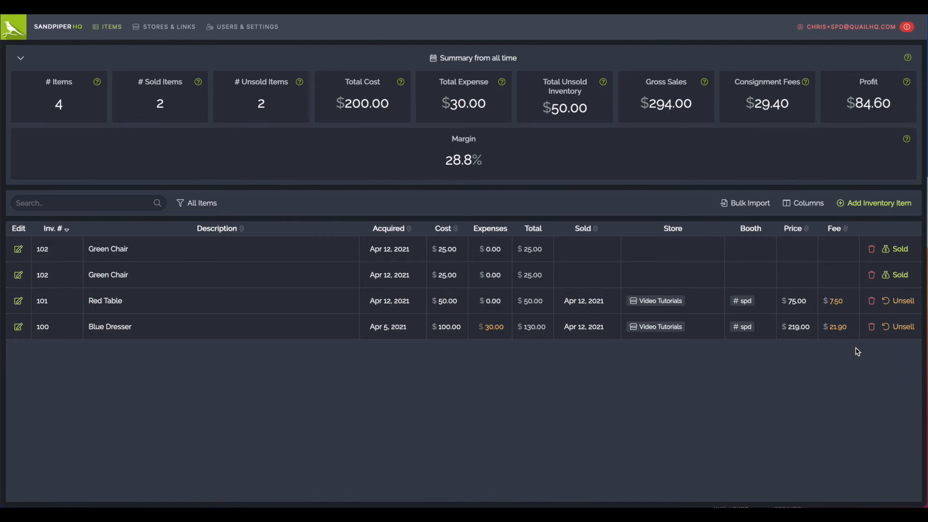
{"action": "mouse_move", "coordinate": [661, 153]}
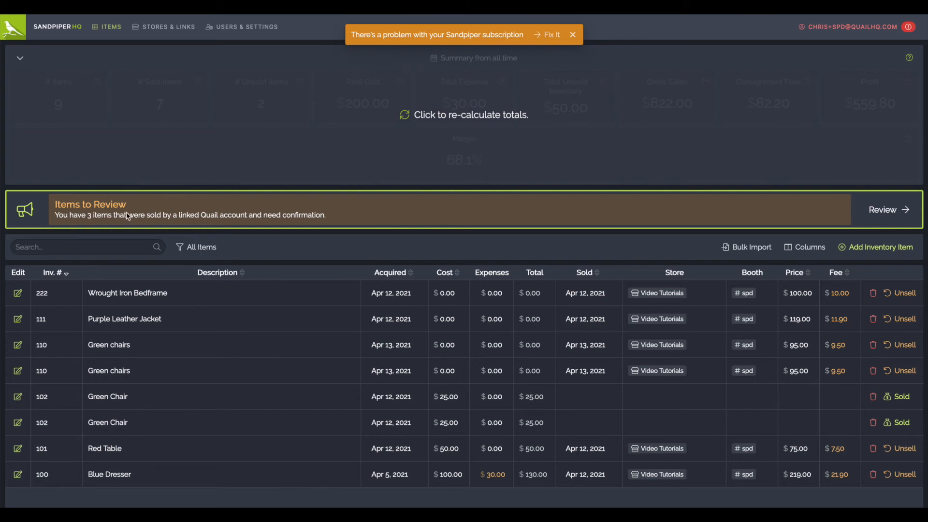
{"action": "mouse_move", "coordinate": [888, 214]}
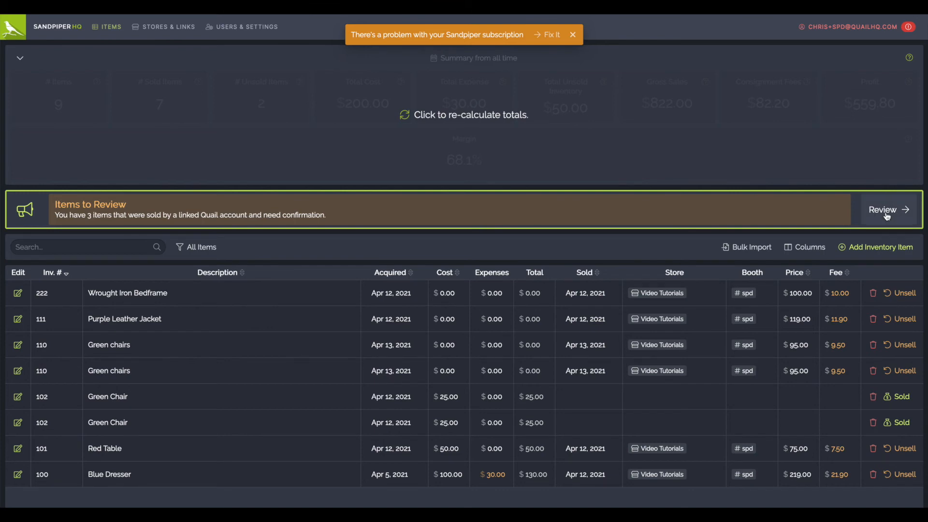
Open the 3 Modified Items review from the Items to Review banner
{"action": "left_click", "coordinate": [885, 209]}
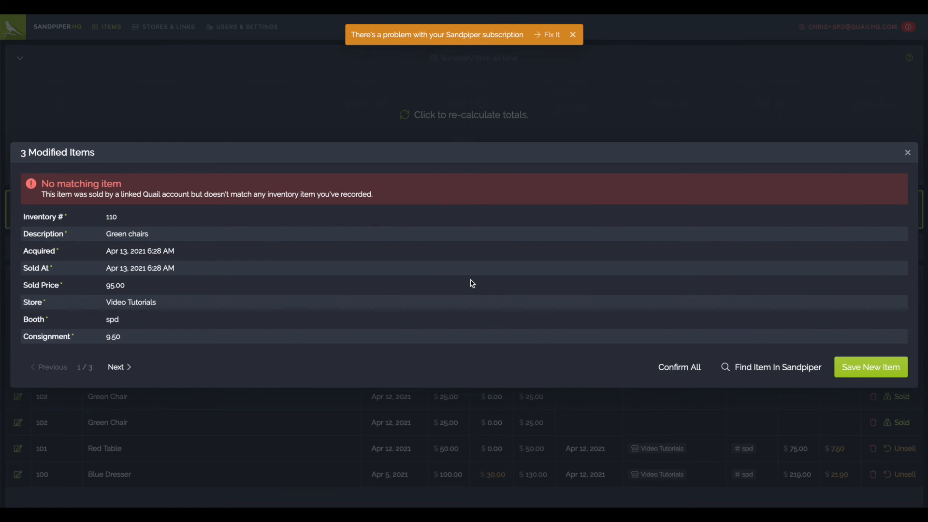
{"action": "mouse_move", "coordinate": [175, 242]}
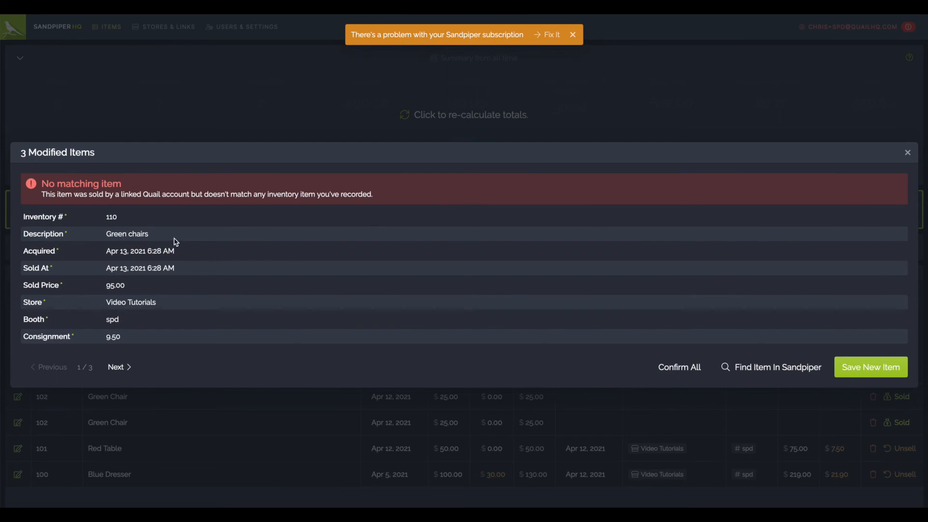
{"action": "mouse_move", "coordinate": [75, 222]}
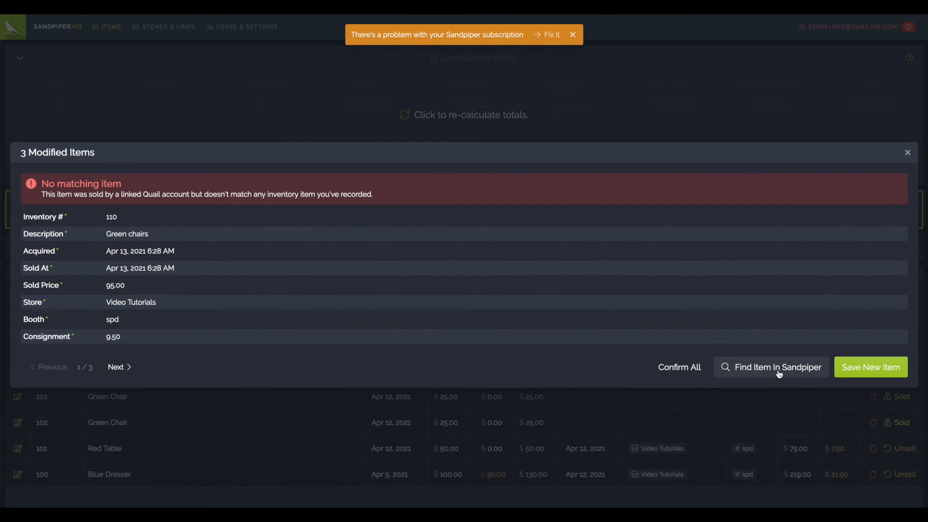
Match the first Green chairs sale to an existing Green Chair item by searching 'green'
{"action": "left_click", "coordinate": [770, 366]}
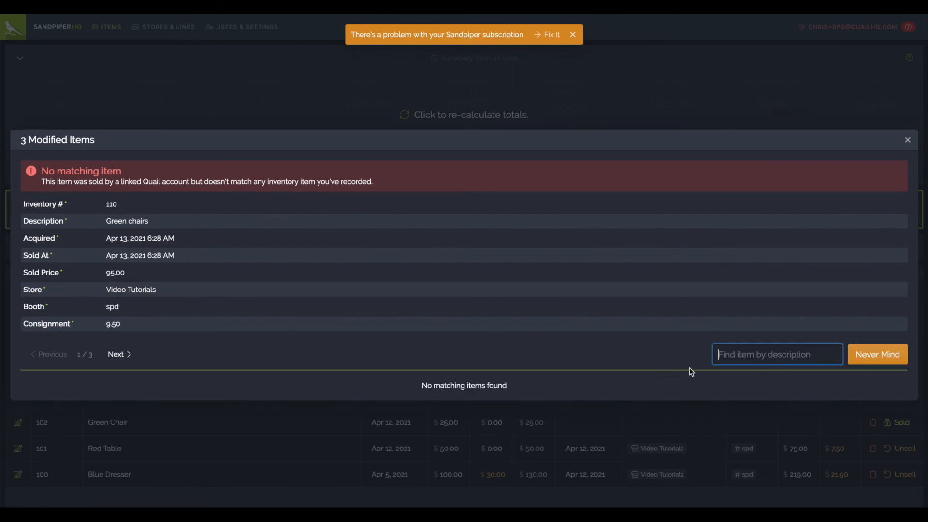
{"action": "type", "text": "green"}
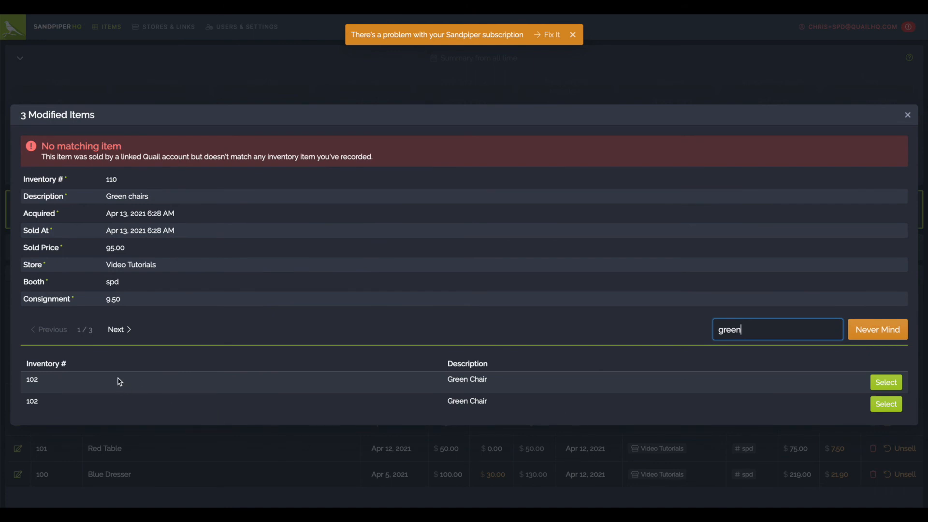
{"action": "mouse_move", "coordinate": [693, 324]}
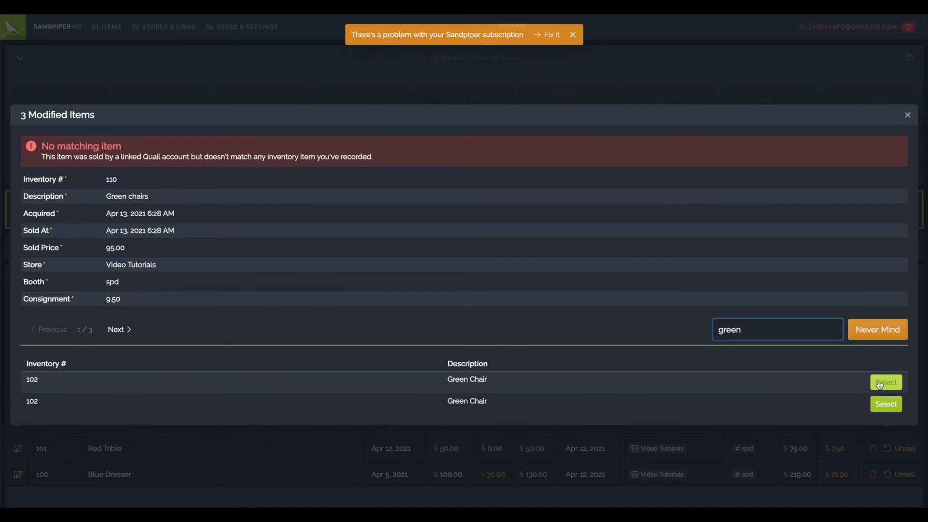
{"action": "left_click", "coordinate": [886, 381]}
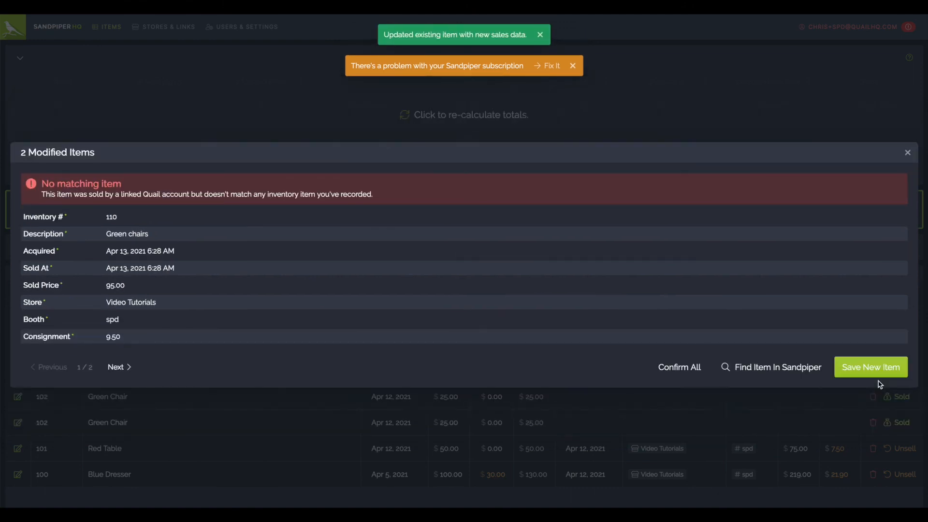
{"action": "mouse_move", "coordinate": [350, 334]}
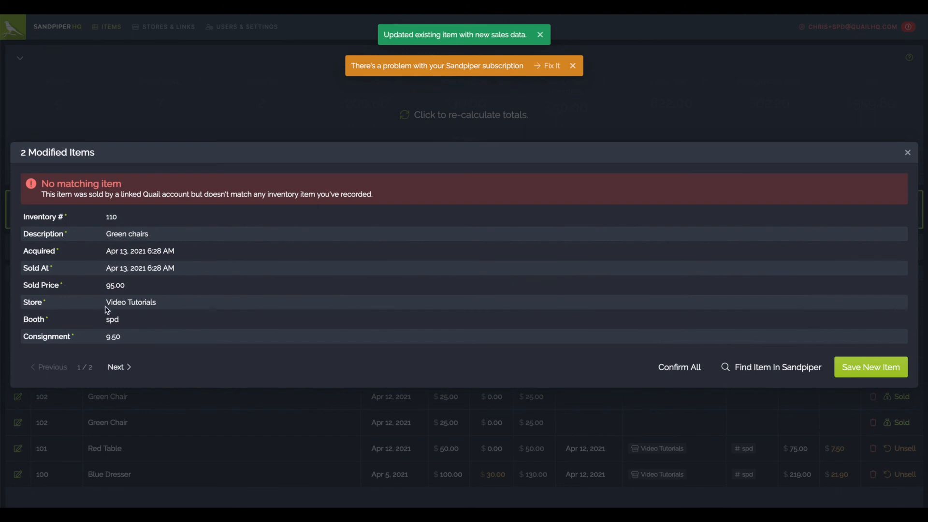
Match the second Green chairs sale to the remaining Green Chair item
{"action": "left_click", "coordinate": [770, 366]}
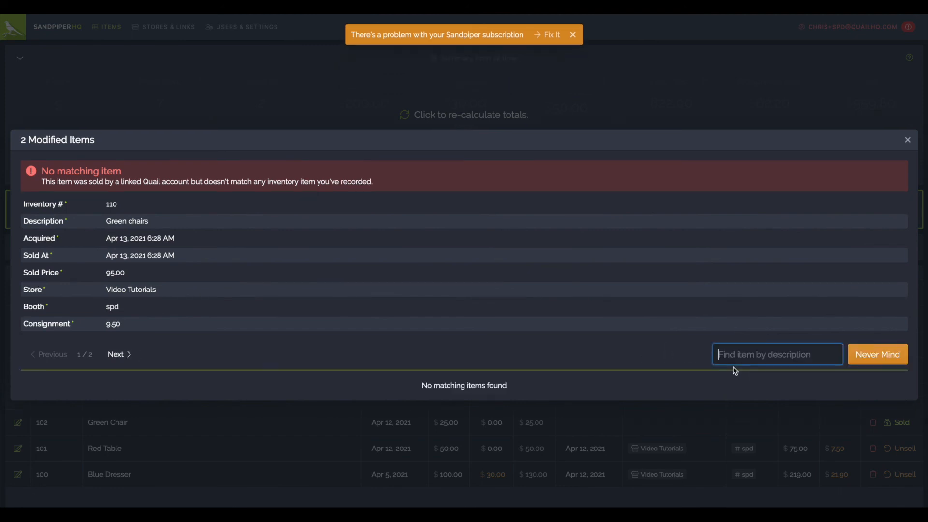
{"action": "type", "text": "green"}
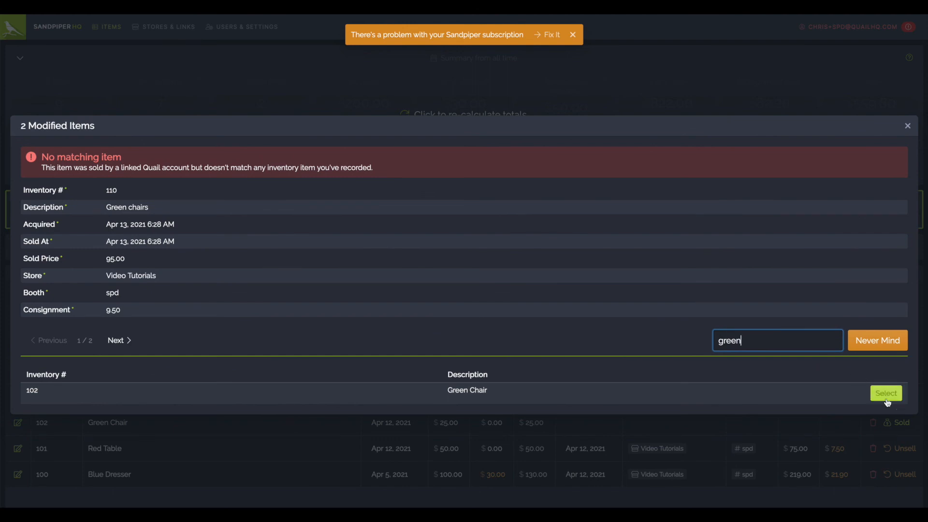
{"action": "left_click", "coordinate": [885, 393]}
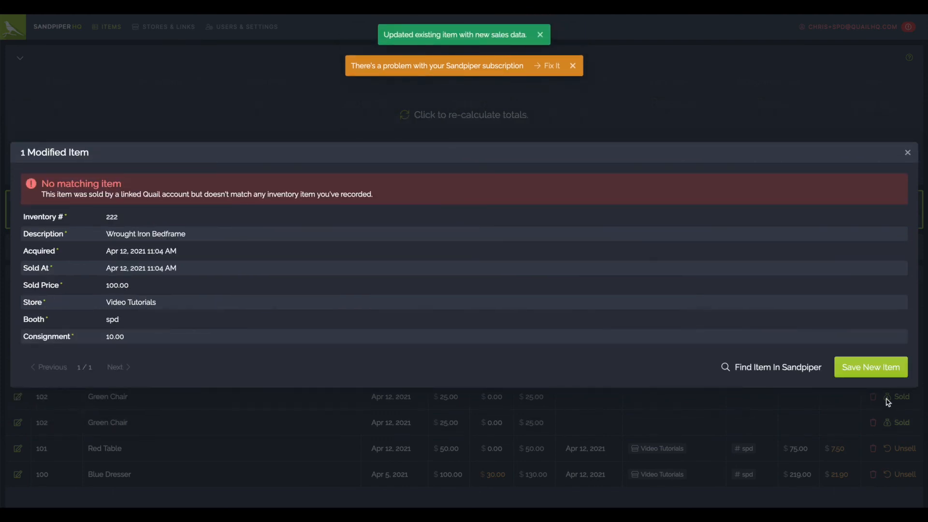
Save the Wrought Iron Bedframe #222 as a new $100 sold item and close the Nothing to Review dialog
{"action": "left_click", "coordinate": [539, 34]}
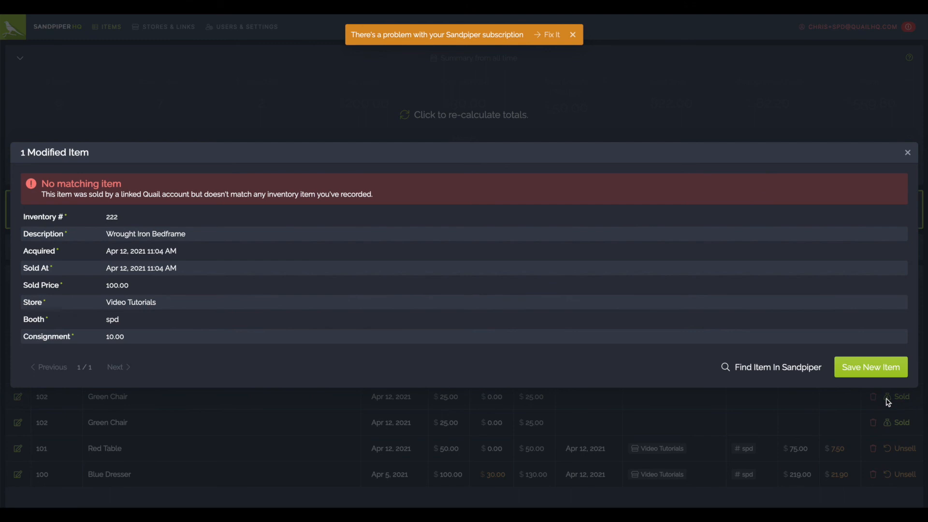
{"action": "mouse_move", "coordinate": [882, 381]}
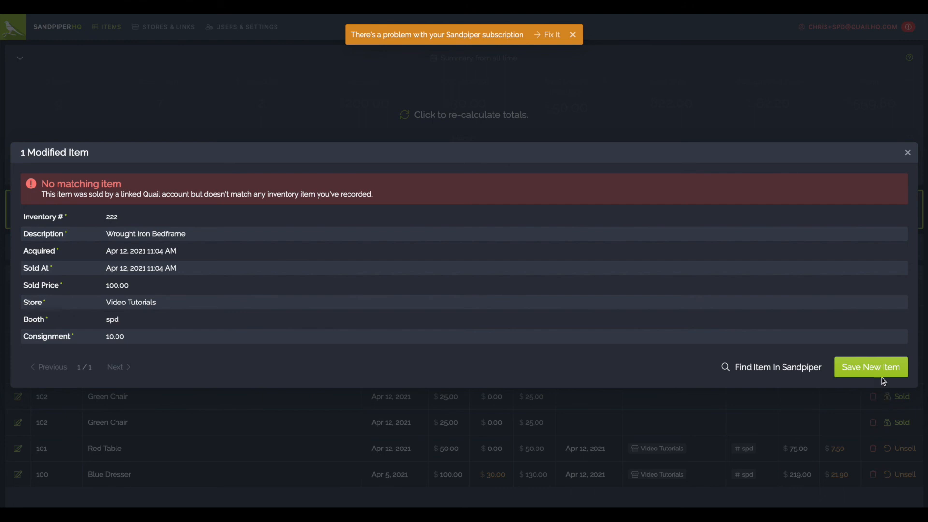
{"action": "mouse_move", "coordinate": [880, 377]}
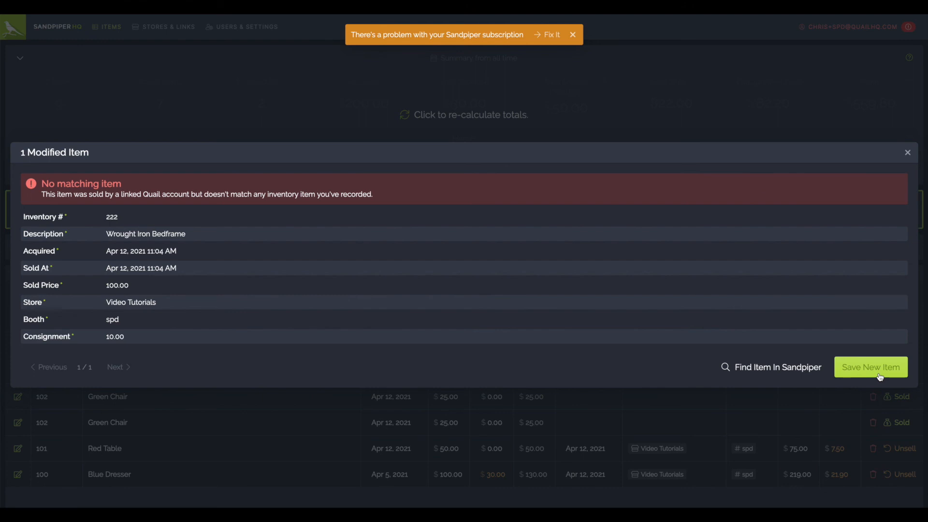
{"action": "left_click", "coordinate": [870, 367]}
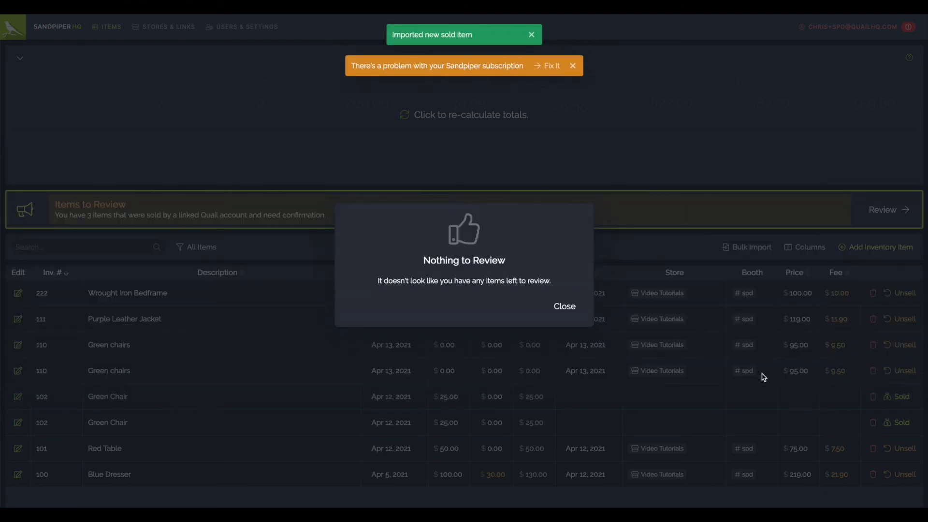
{"action": "left_click", "coordinate": [564, 306]}
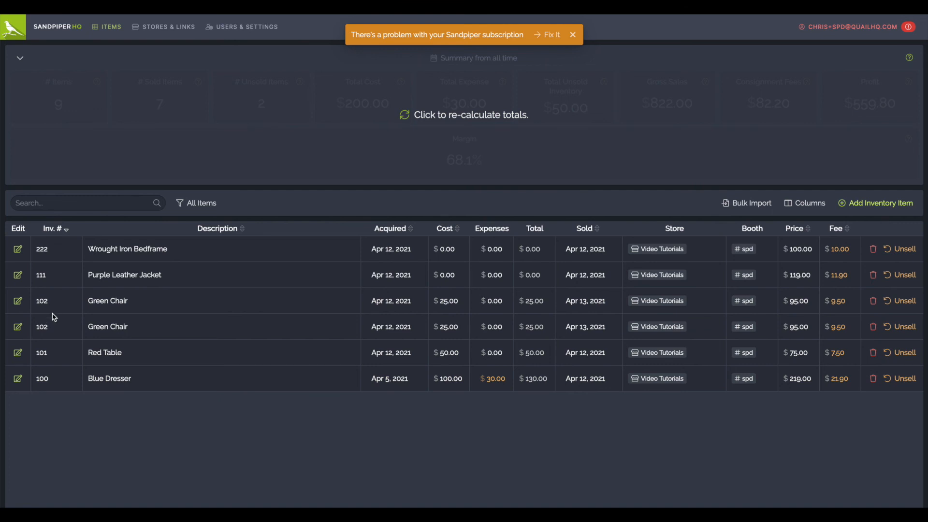
{"action": "mouse_move", "coordinate": [55, 322]}
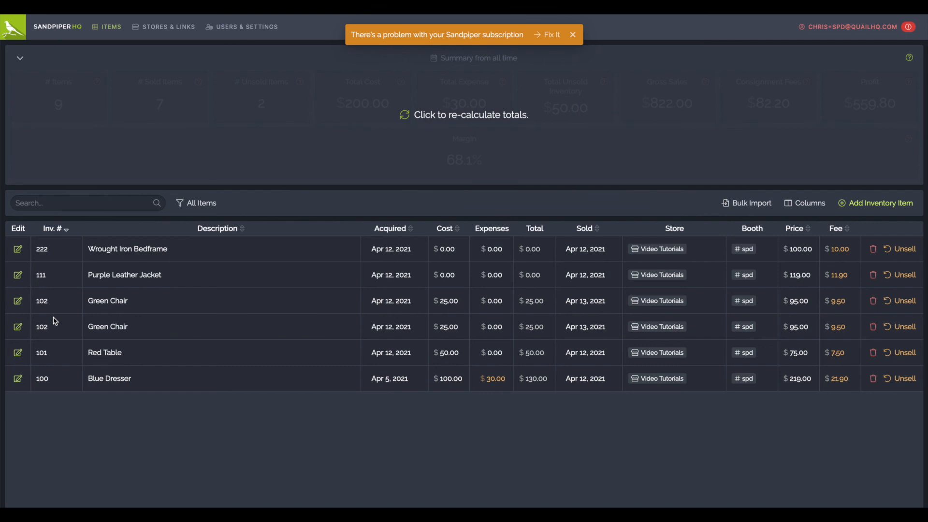
{"action": "mouse_move", "coordinate": [81, 284]}
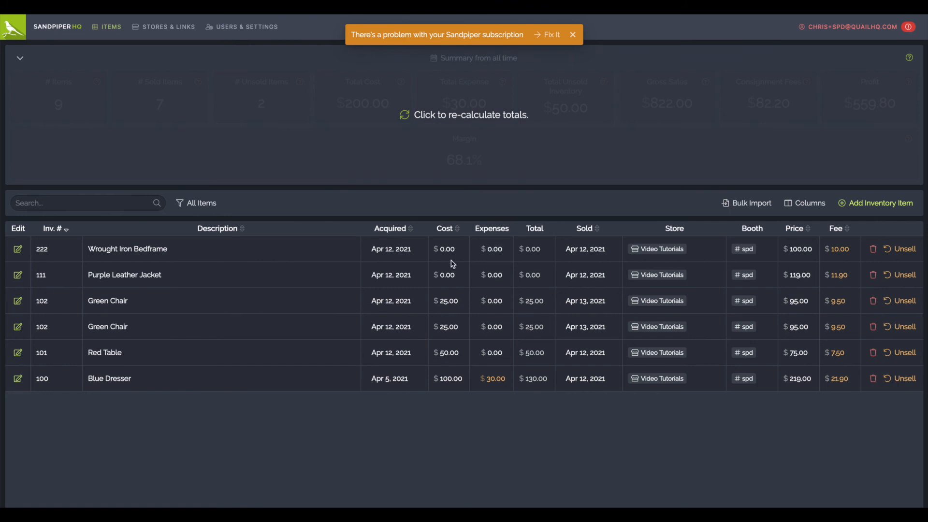
Set the Wrought Iron Bedframe cost to 50 and recalculate totals to $703 gross sales, $352.70 profit
{"action": "left_click", "coordinate": [448, 248]}
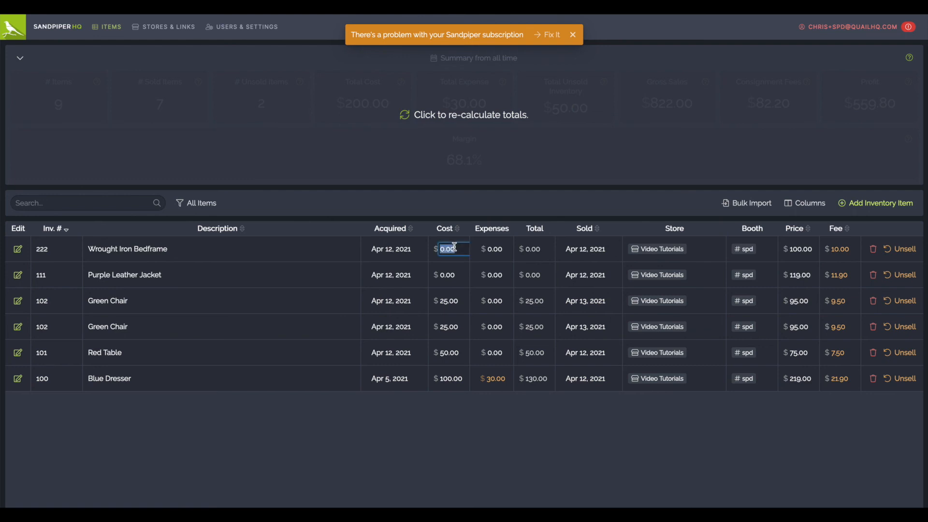
{"action": "type", "text": "50"}
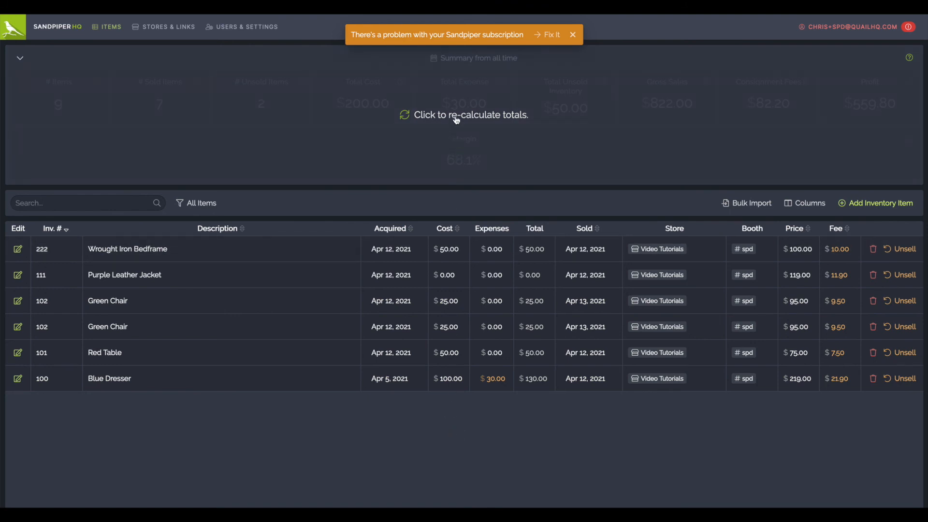
{"action": "left_click", "coordinate": [463, 115]}
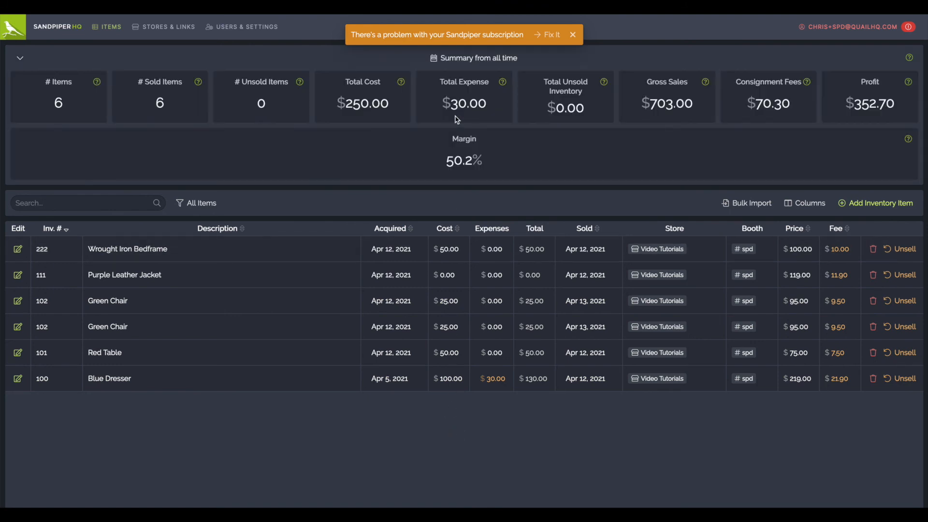